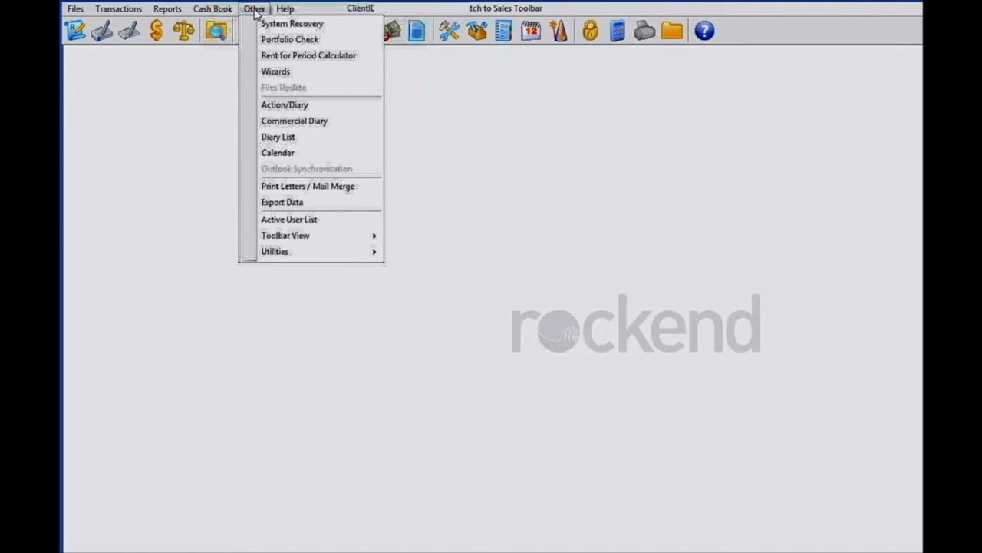
{"action": "mouse_move", "coordinate": [278, 136]}
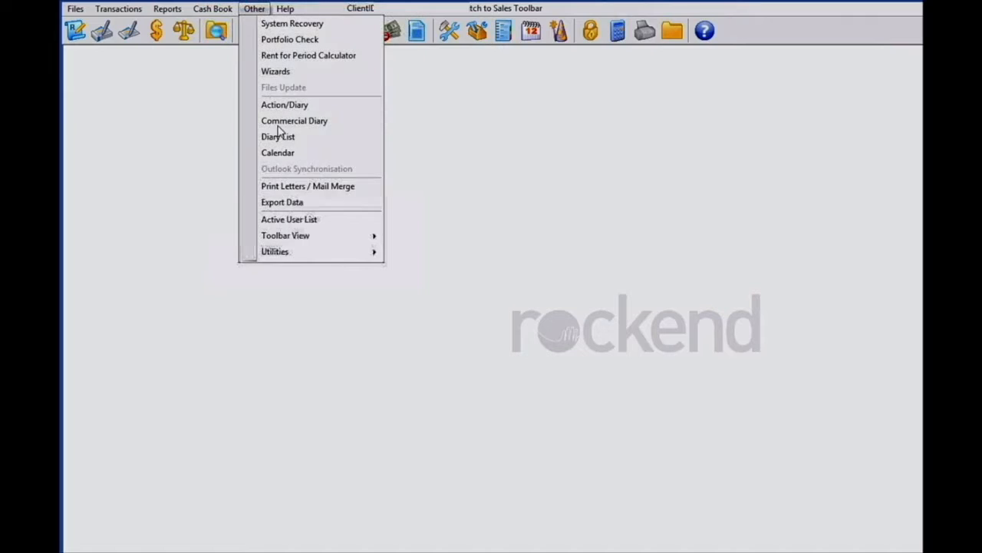
{"action": "mouse_move", "coordinate": [282, 203]}
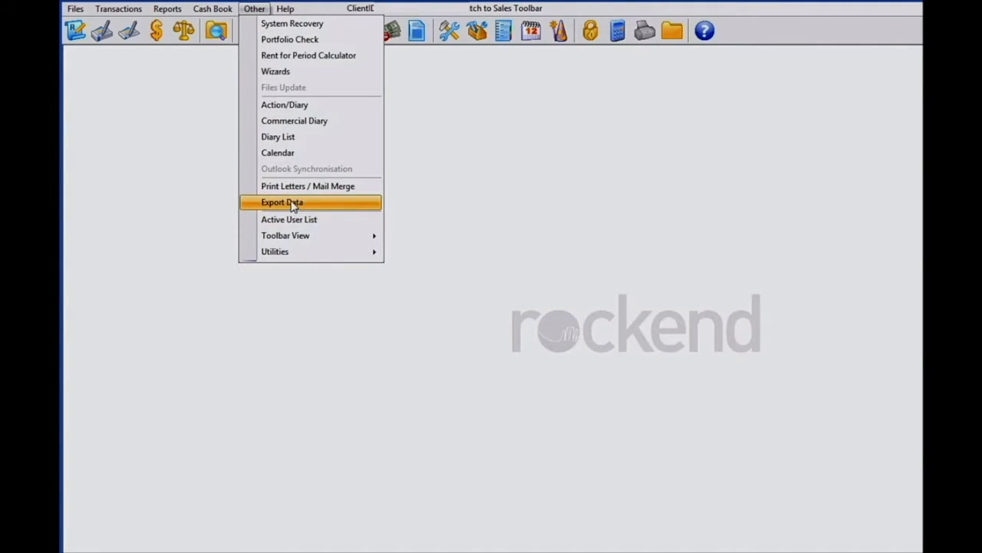
Step: Open the Export Data window from the Other menu
{"action": "left_click", "coordinate": [283, 203]}
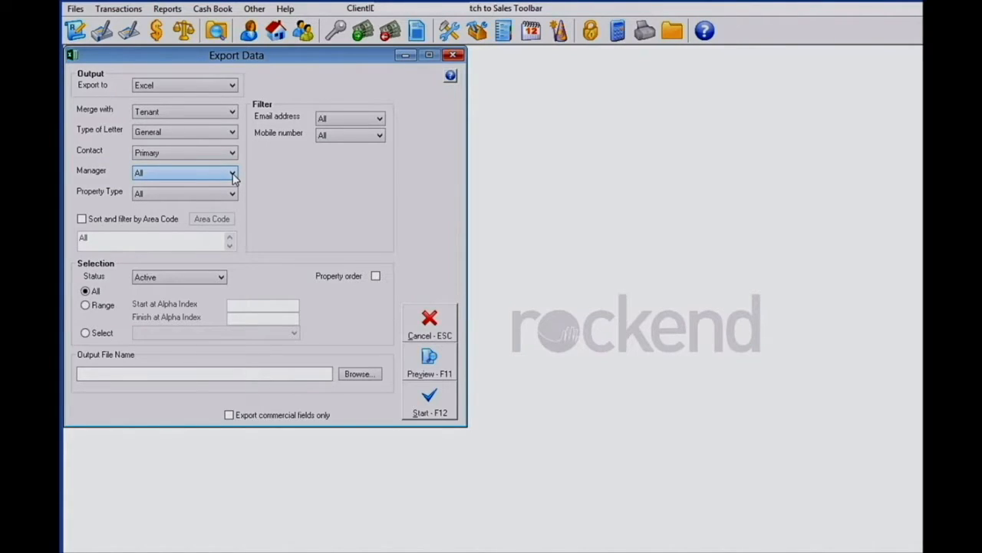
{"action": "left_click", "coordinate": [233, 172]}
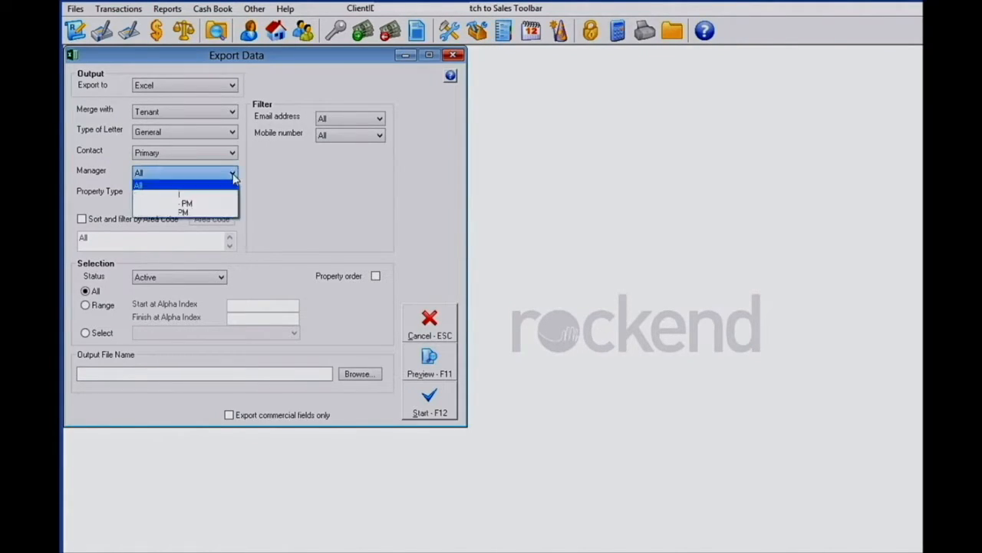
{"action": "mouse_move", "coordinate": [269, 178]}
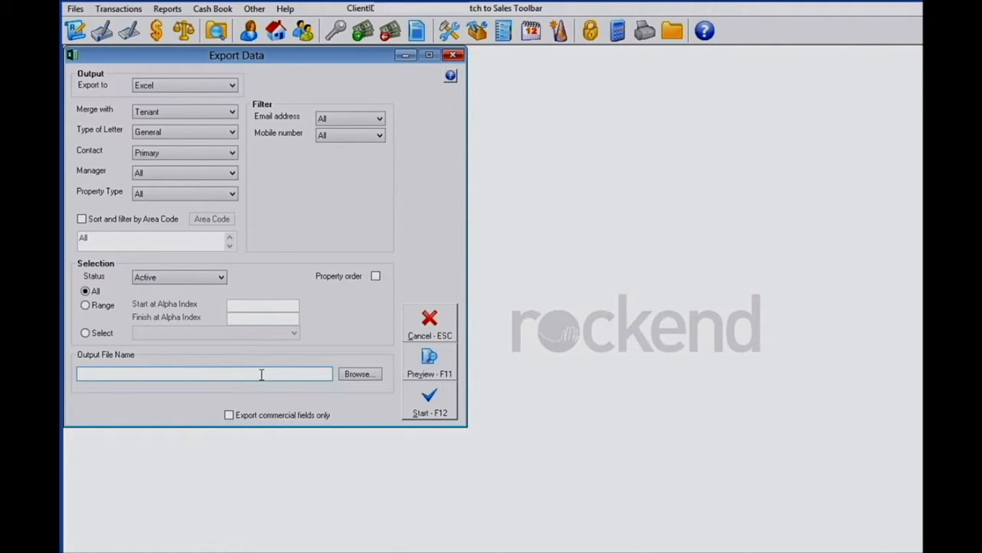
{"action": "left_click", "coordinate": [203, 374]}
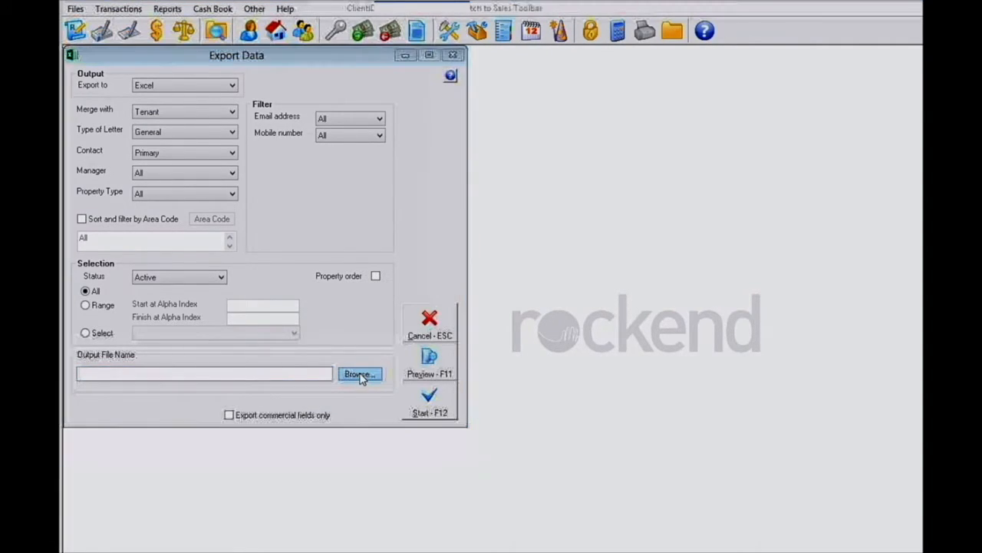
Step: Save the export as REST File 22022016a.xls in Desktop > REST File and start the export
{"action": "left_click", "coordinate": [359, 375]}
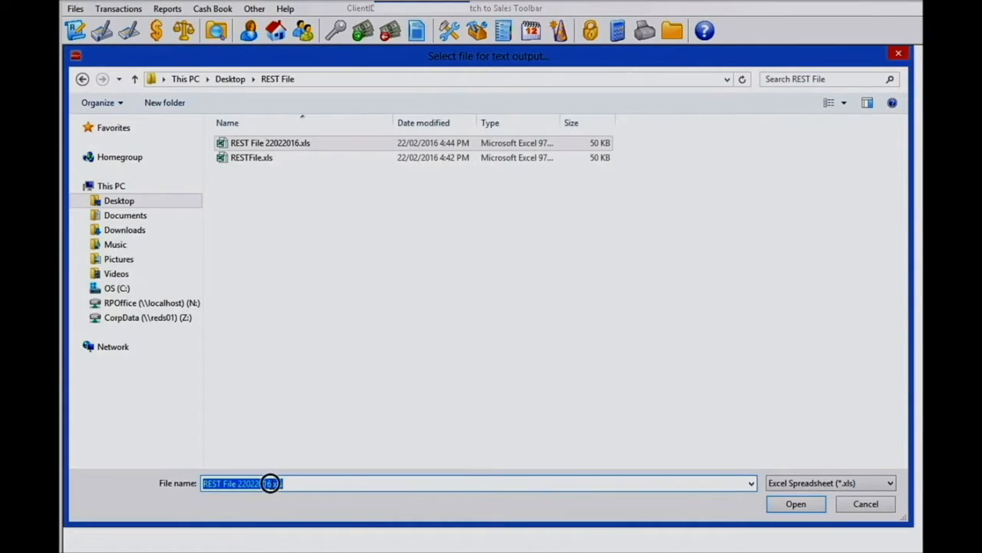
{"action": "left_click", "coordinate": [270, 482]}
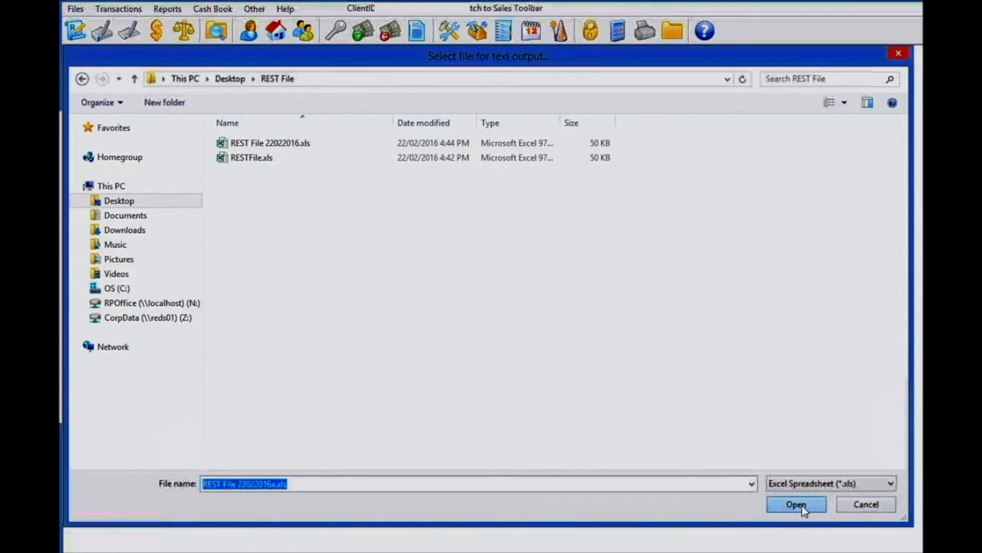
{"action": "left_click", "coordinate": [795, 503]}
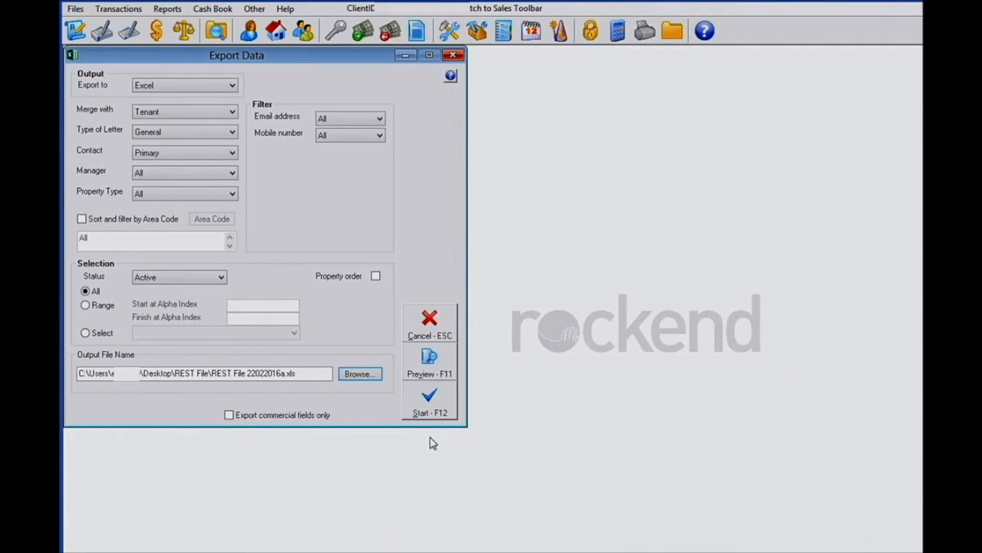
{"action": "left_click", "coordinate": [429, 401]}
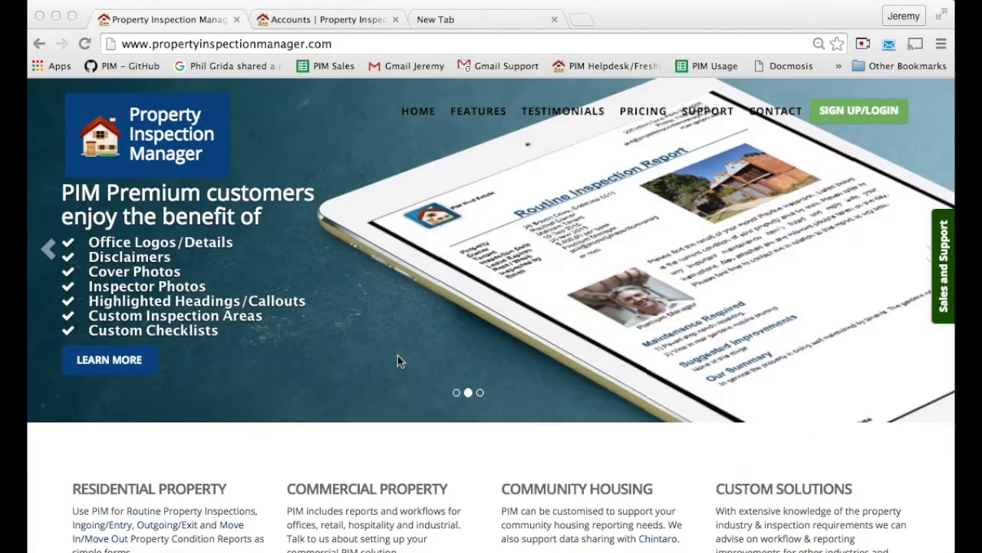
{"action": "mouse_move", "coordinate": [688, 264]}
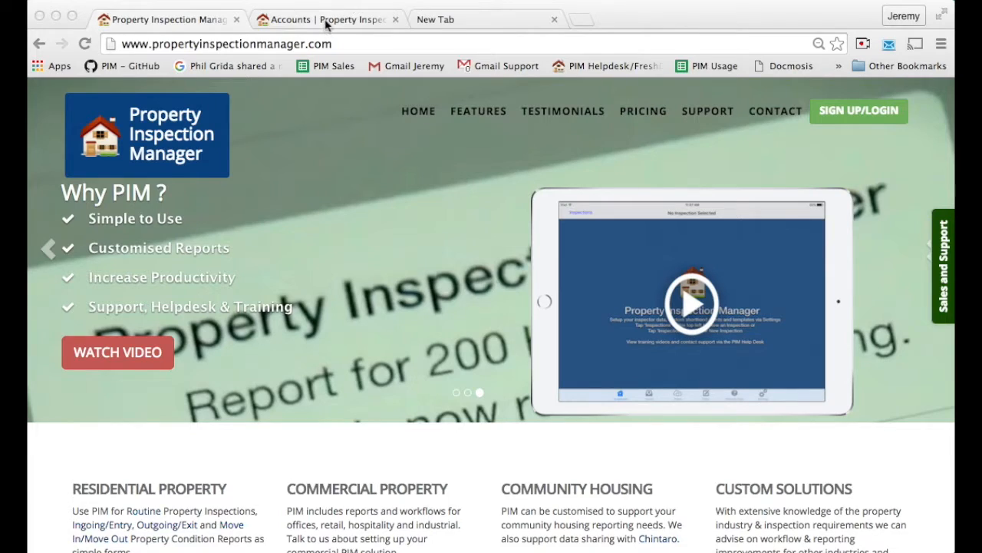
Step: Log in to the PIM Premium account from the Accounts page
{"action": "left_click", "coordinate": [325, 18]}
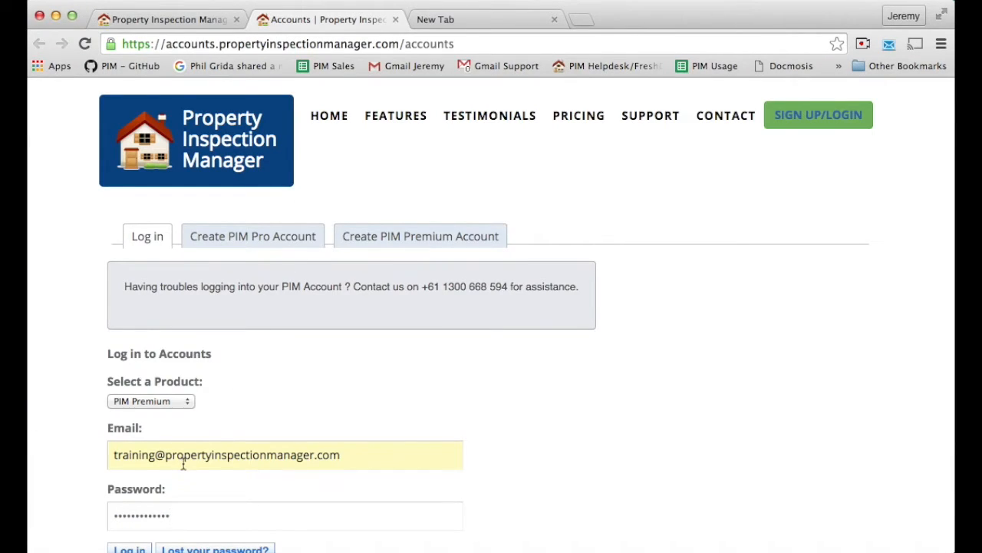
{"action": "mouse_move", "coordinate": [214, 491]}
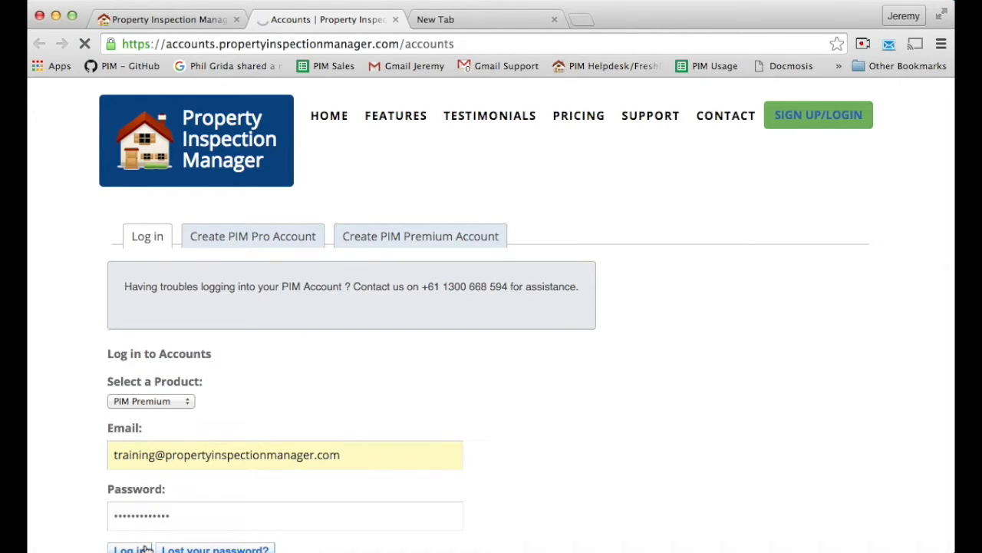
{"action": "left_click", "coordinate": [131, 548]}
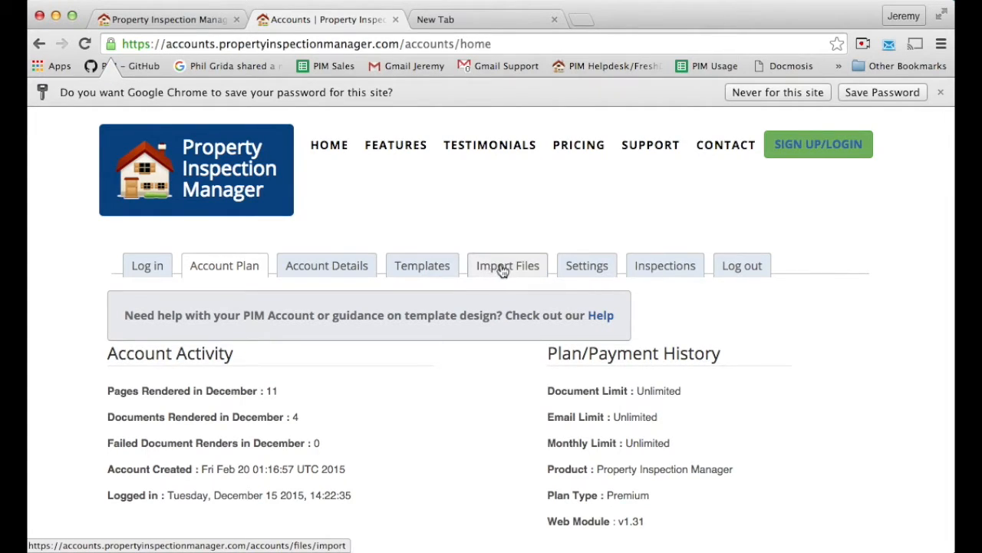
Step: Go to Import Files and choose Generic as the import product type
{"action": "left_click", "coordinate": [506, 264]}
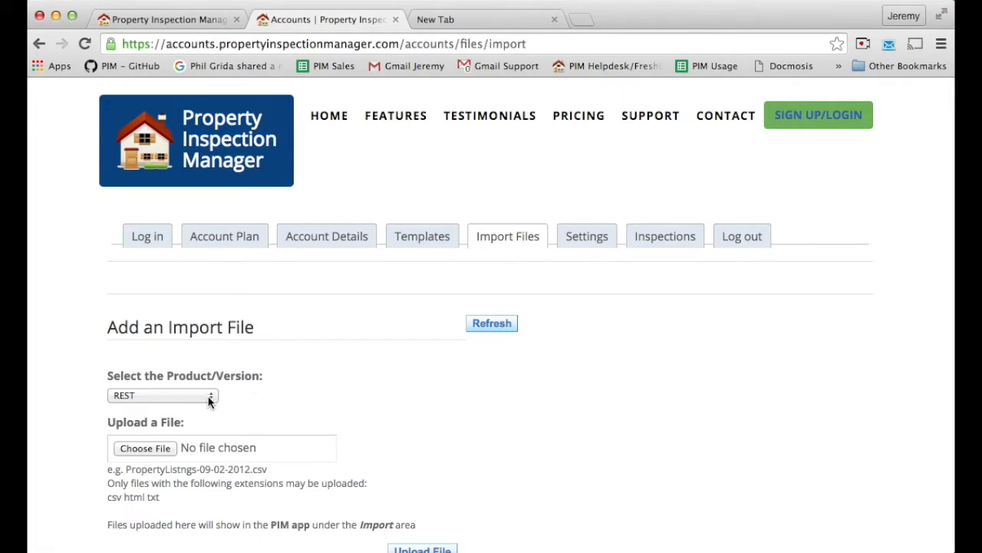
{"action": "left_click", "coordinate": [163, 395]}
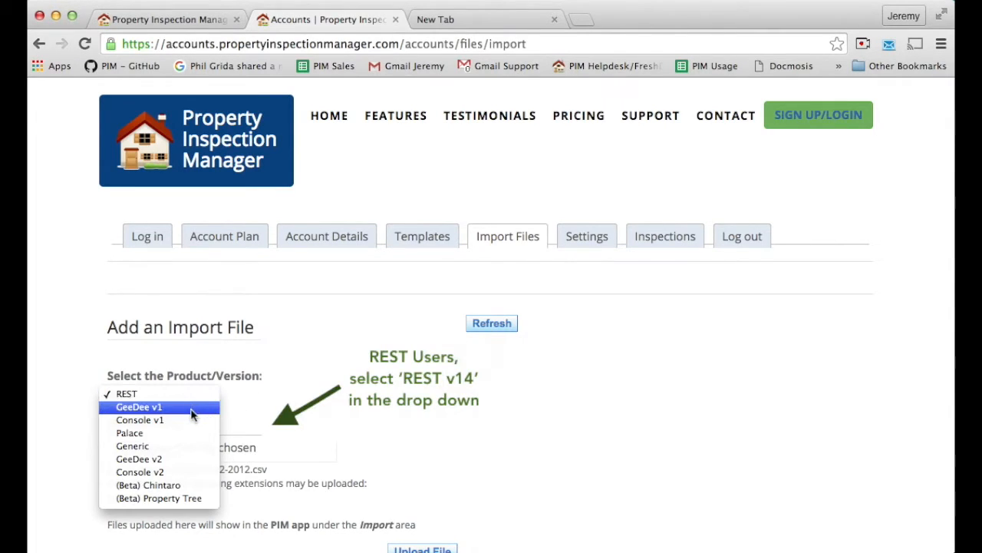
{"action": "mouse_move", "coordinate": [132, 445]}
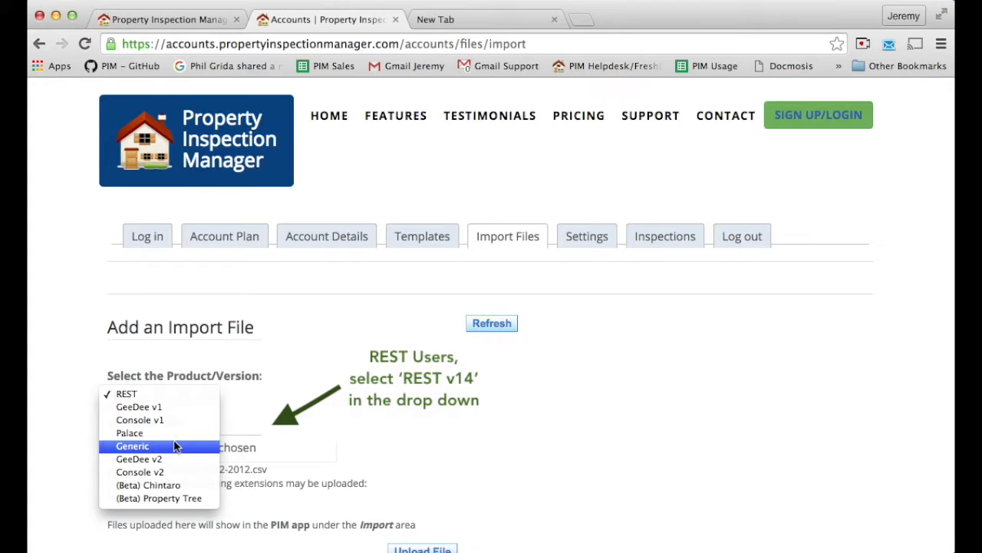
{"action": "left_click", "coordinate": [132, 445]}
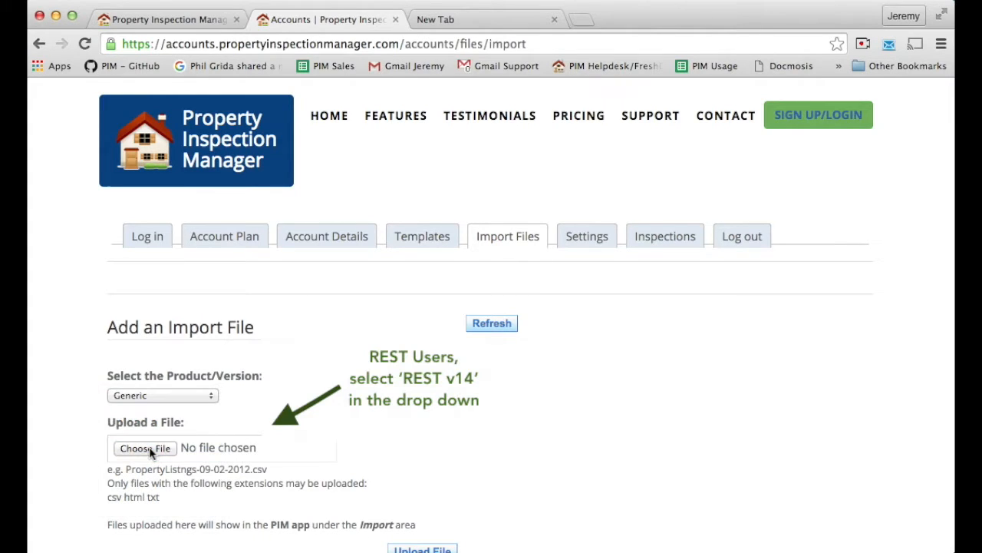
Step: Select Nov2015-Property-Listings.csv as the file to upload
{"action": "left_click", "coordinate": [144, 448]}
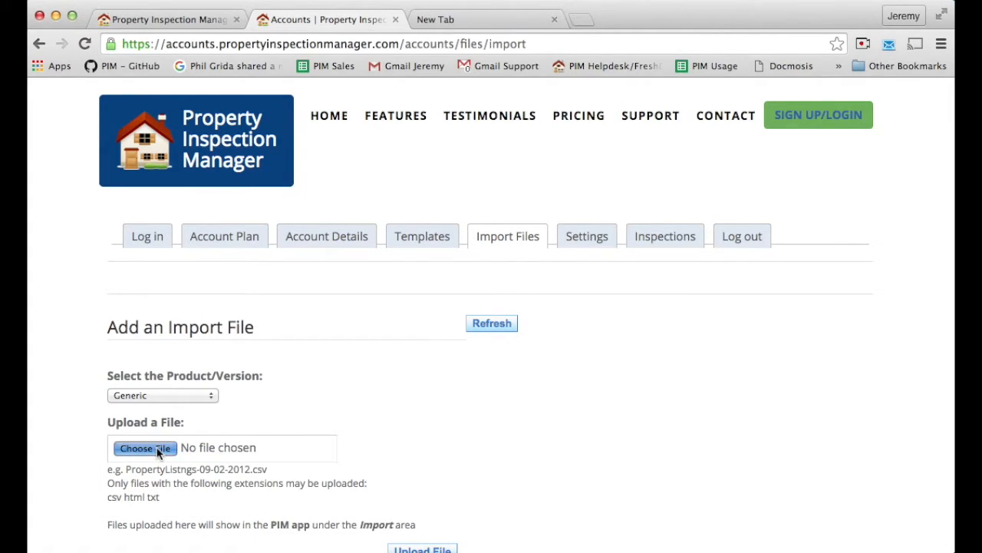
{"action": "left_click", "coordinate": [144, 448]}
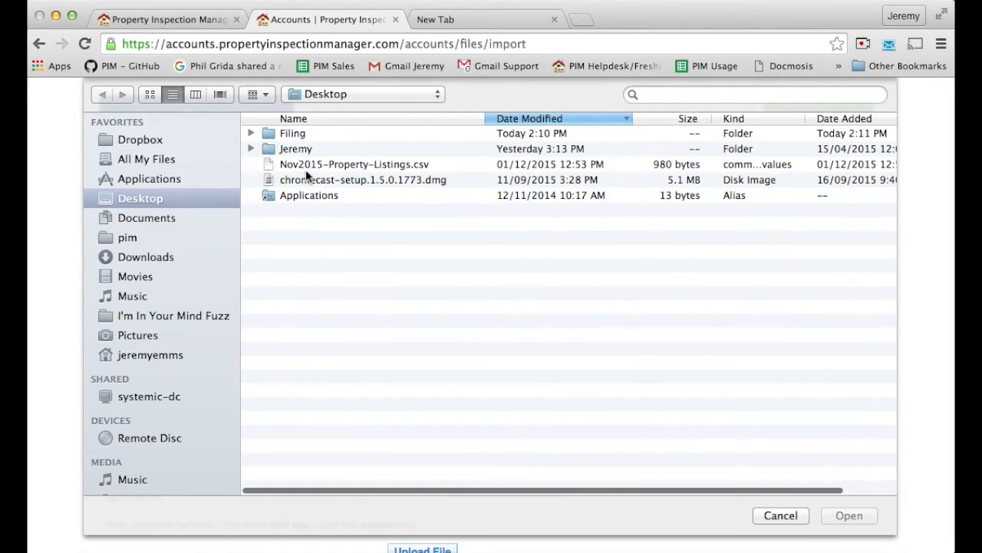
{"action": "left_click", "coordinate": [353, 162]}
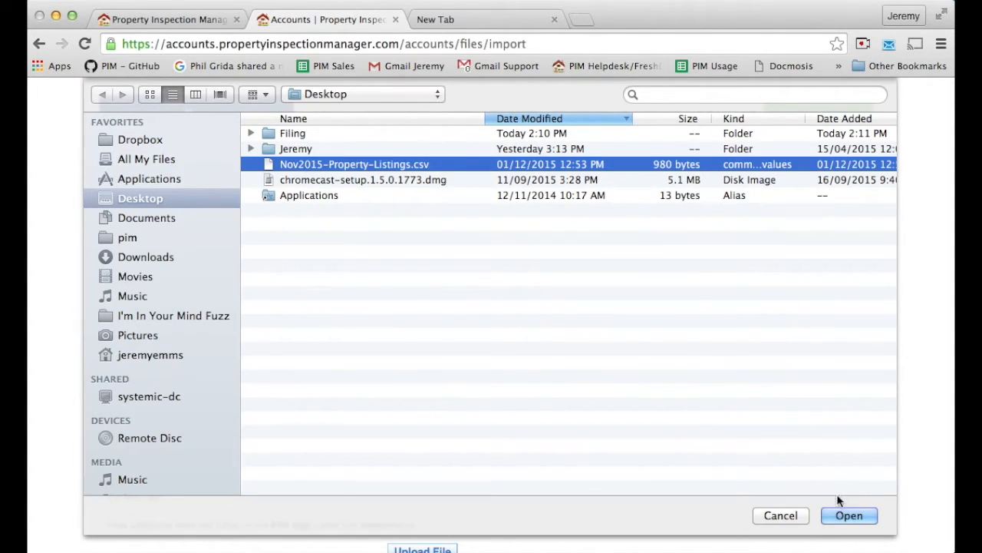
{"action": "left_click", "coordinate": [849, 516]}
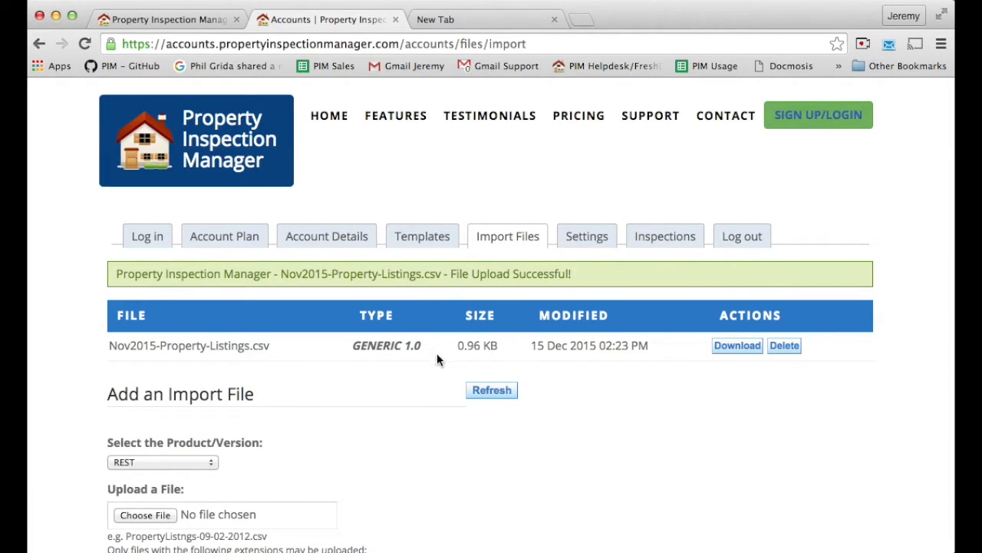
{"action": "mouse_move", "coordinate": [423, 360]}
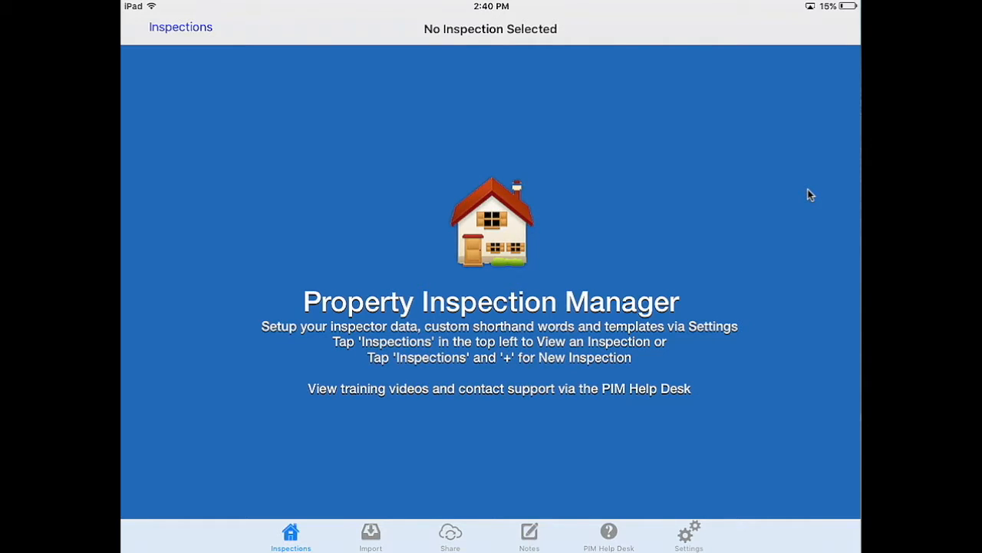
{"action": "mouse_move", "coordinate": [721, 402]}
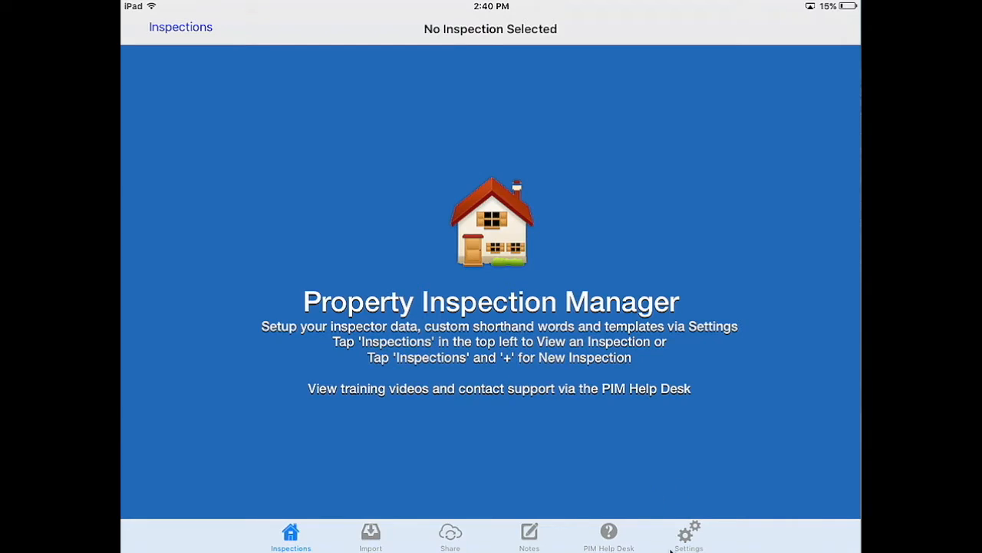
{"action": "mouse_move", "coordinate": [676, 548]}
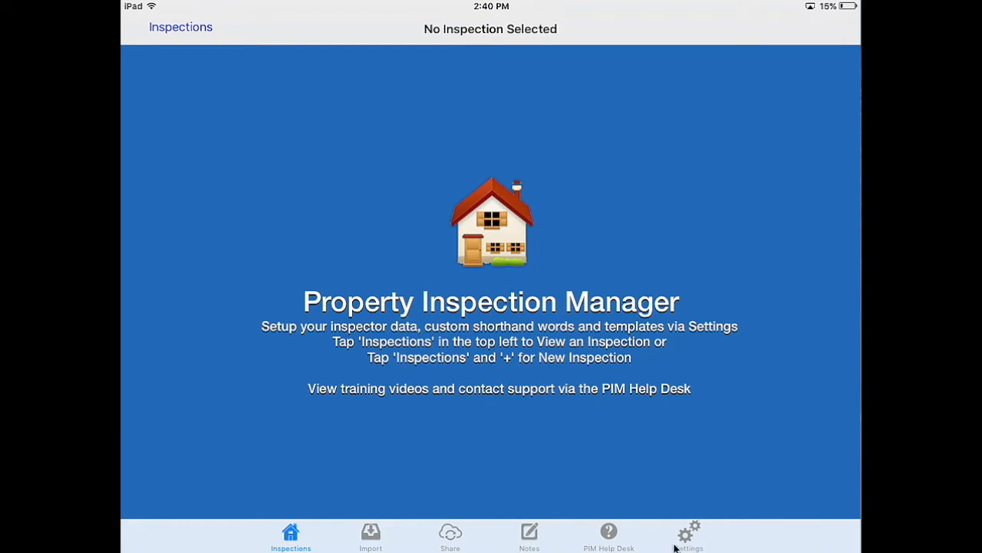
Step: Open Settings and the Inspectors administration list
{"action": "left_click", "coordinate": [688, 534]}
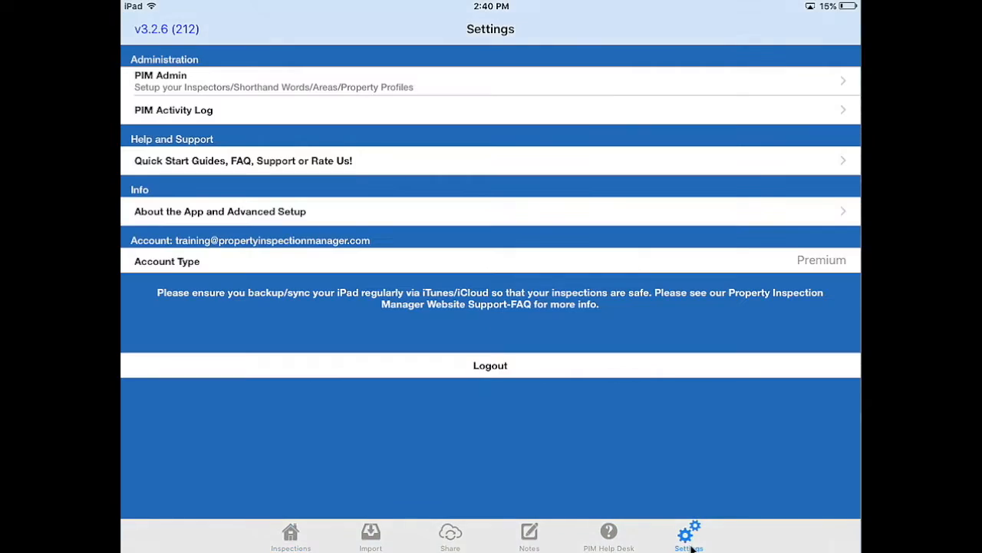
{"action": "mouse_move", "coordinate": [431, 79]}
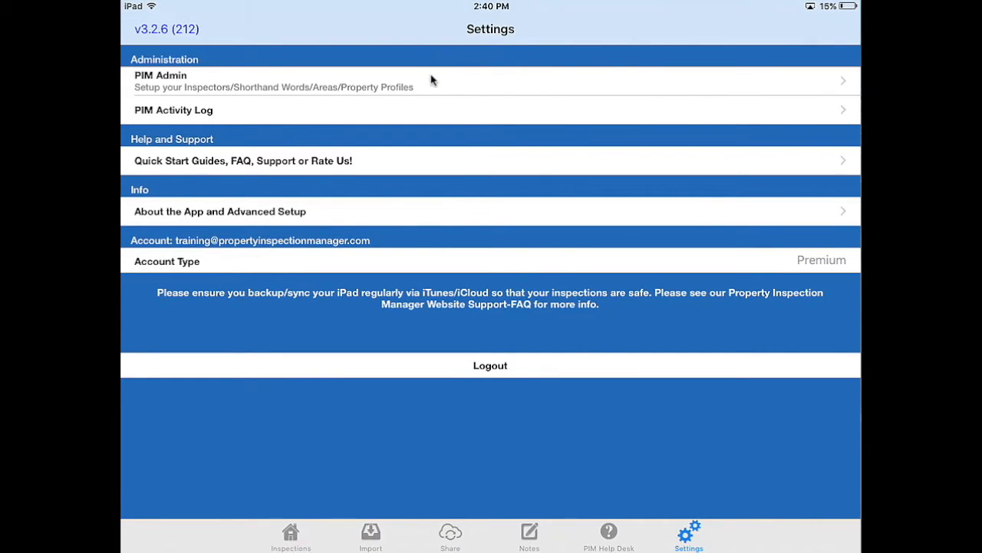
{"action": "left_click", "coordinate": [274, 80]}
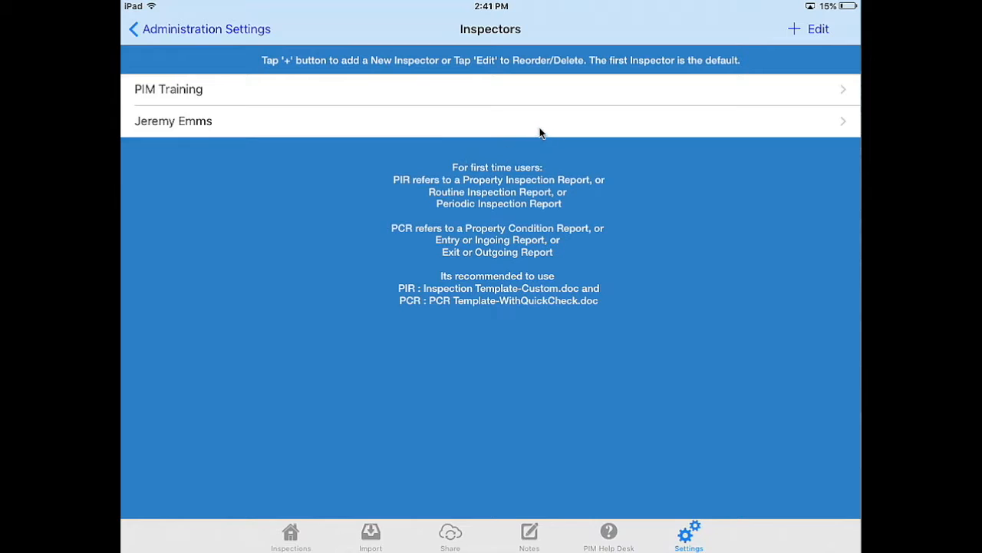
{"action": "mouse_move", "coordinate": [537, 99]}
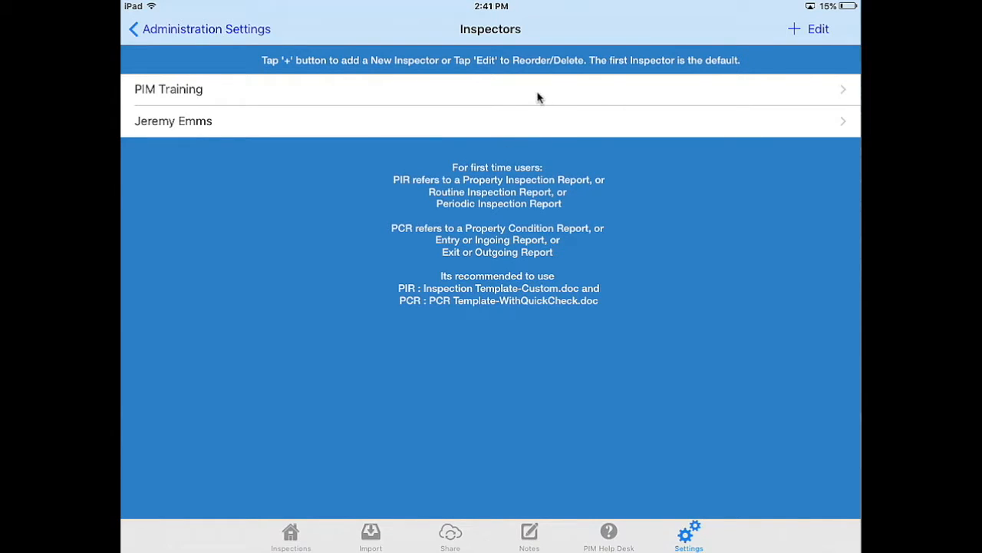
{"action": "mouse_move", "coordinate": [786, 149]}
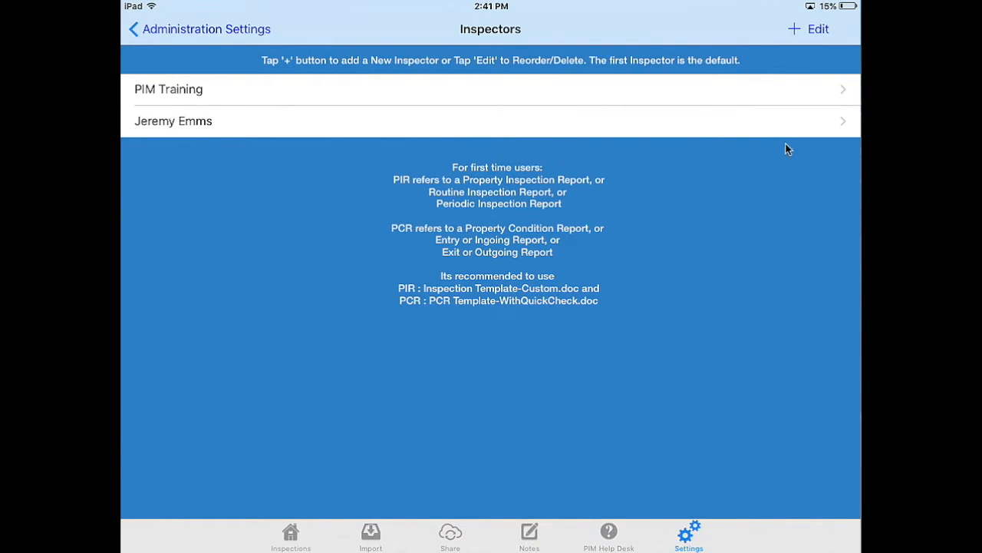
{"action": "left_click", "coordinate": [819, 28]}
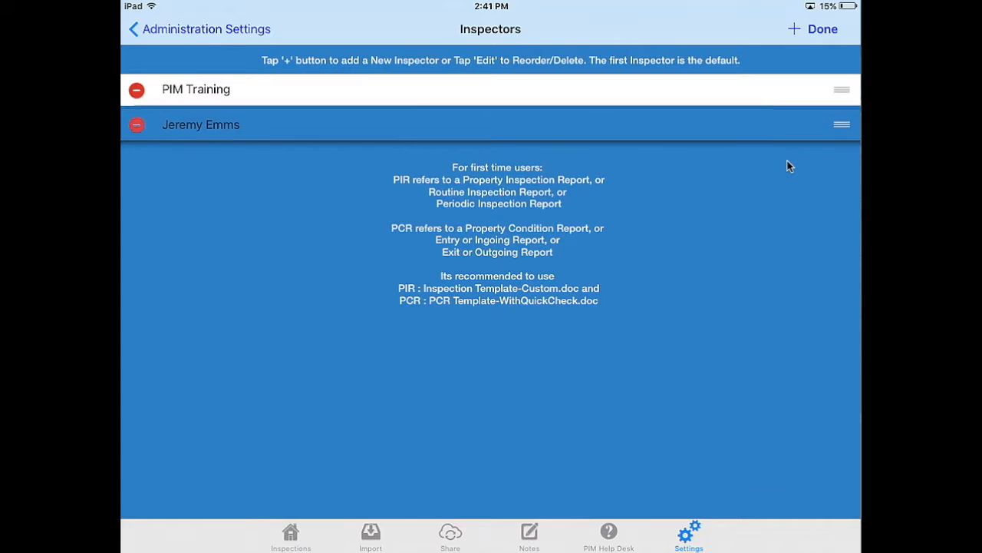
{"action": "left_click_drag", "start_coordinate": [841, 89], "coordinate": [841, 121]}
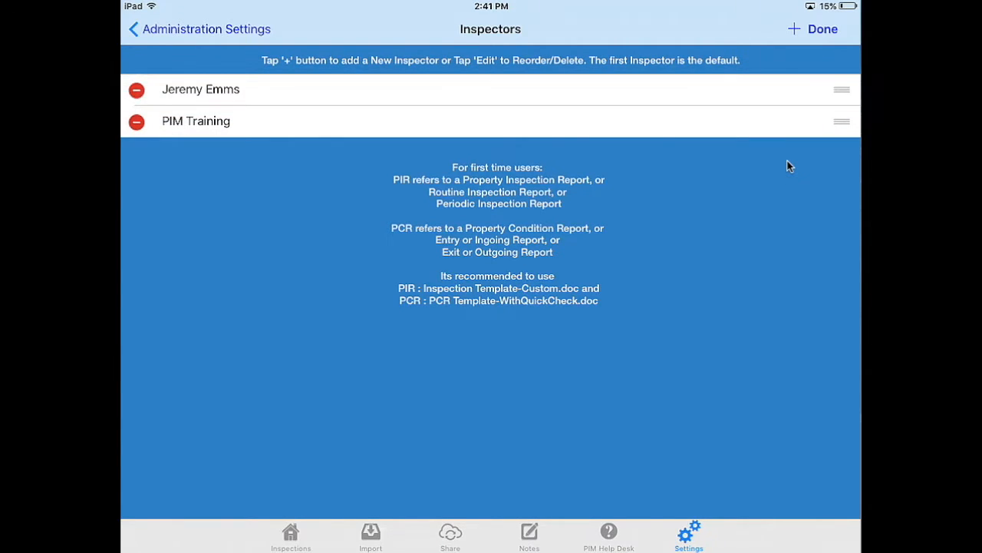
{"action": "left_click", "coordinate": [823, 28]}
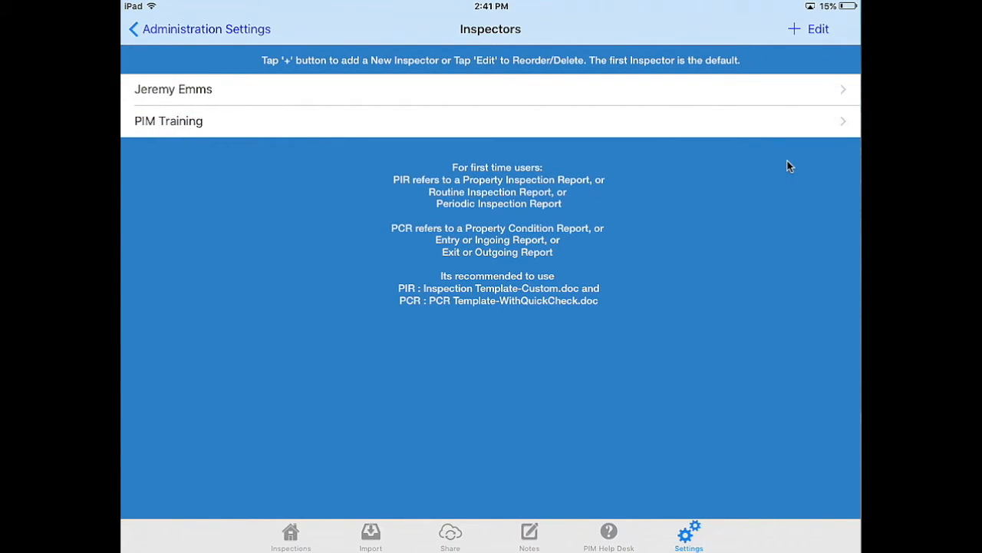
{"action": "mouse_move", "coordinate": [190, 83]}
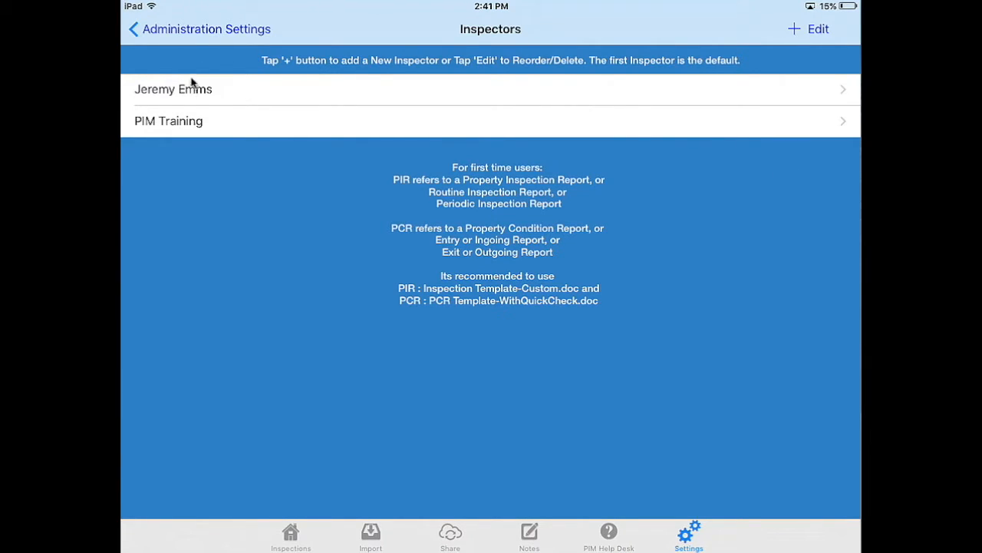
{"action": "mouse_move", "coordinate": [162, 95]}
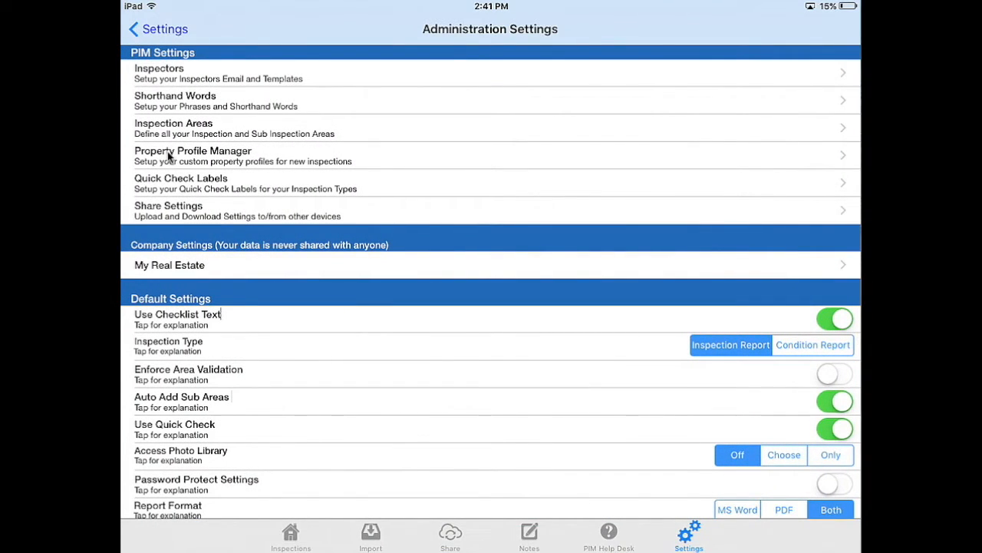
Step: Open the 'Small: 3 Bed x 2 Bath x 1 Garage' profile in Property Profile Manager
{"action": "left_click", "coordinate": [193, 155]}
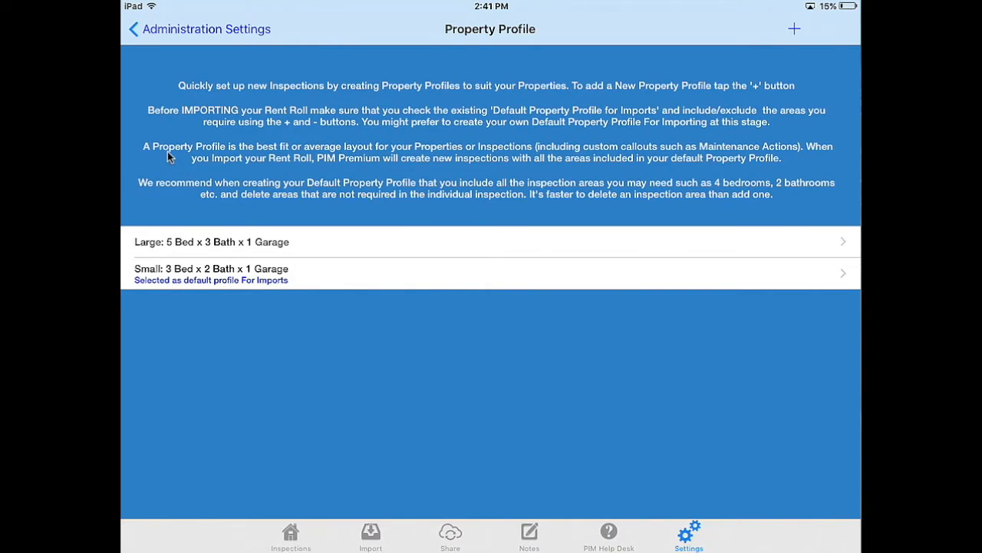
{"action": "left_click", "coordinate": [491, 273]}
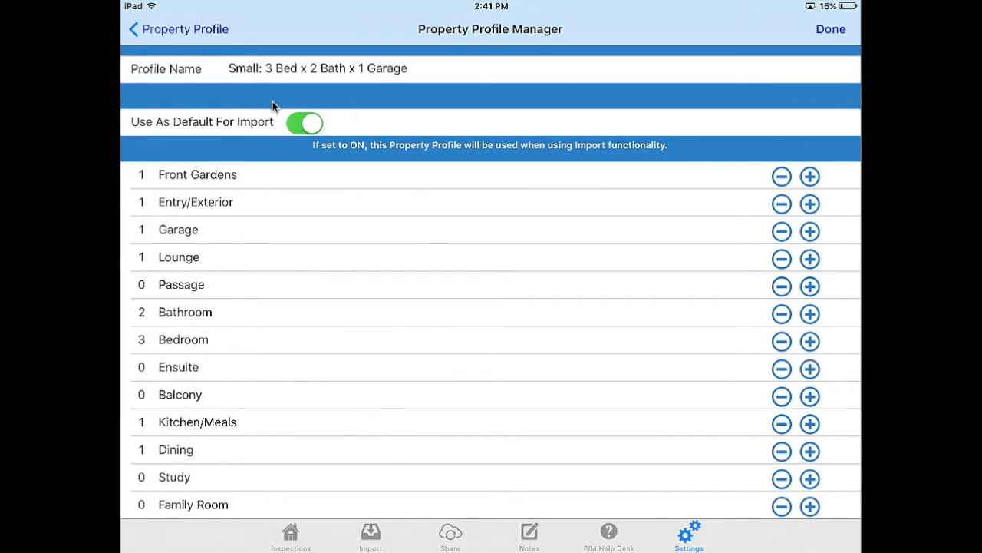
{"action": "mouse_move", "coordinate": [203, 181]}
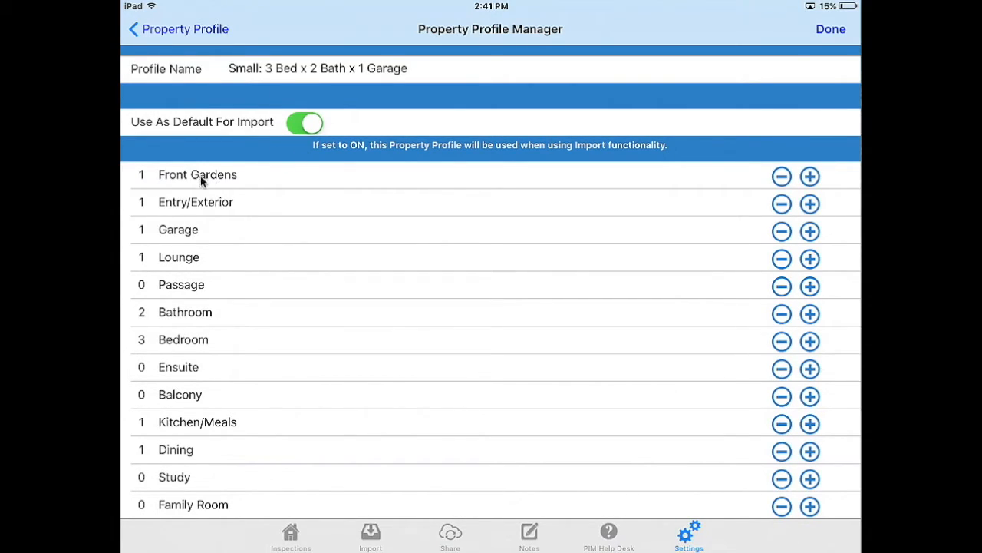
{"action": "mouse_move", "coordinate": [191, 503]}
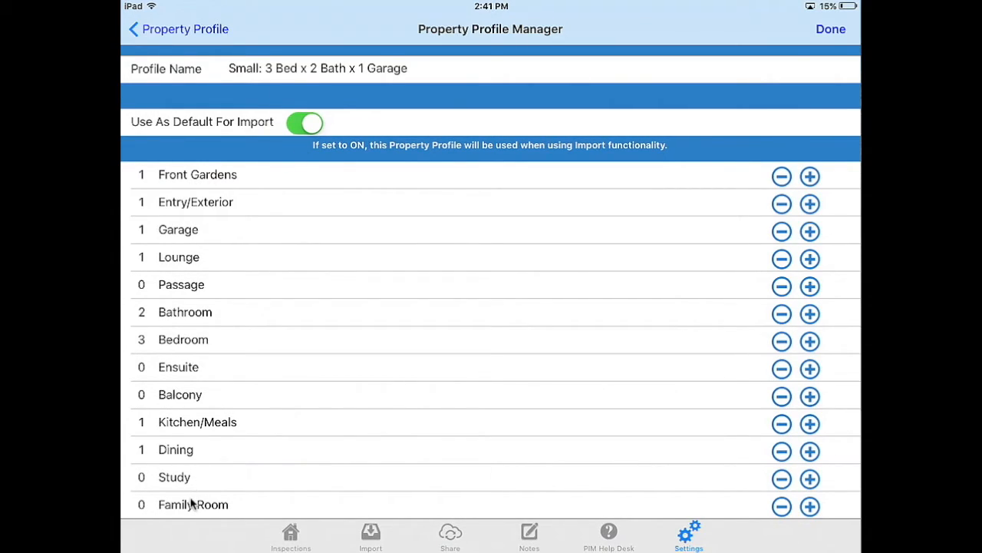
{"action": "mouse_move", "coordinate": [194, 276]}
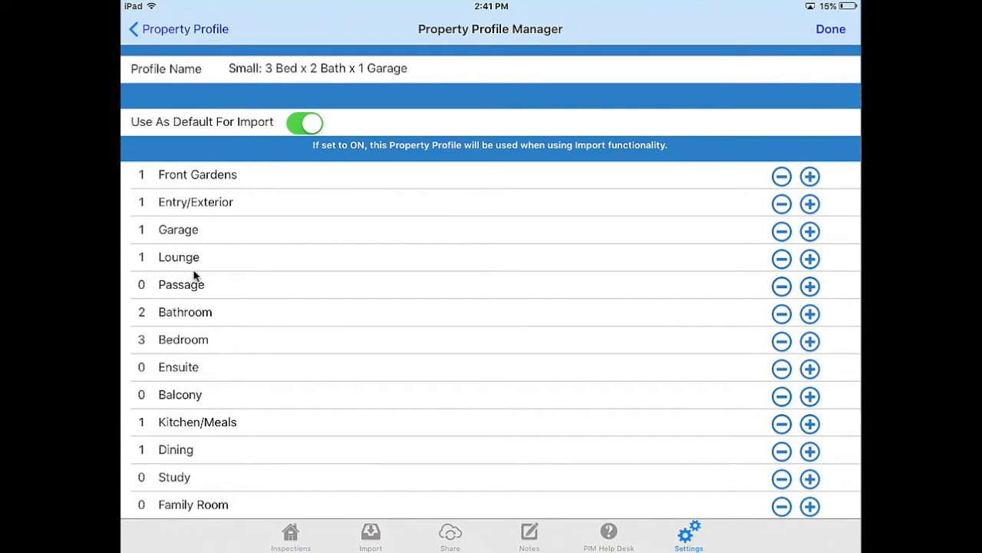
{"action": "mouse_move", "coordinate": [239, 288]}
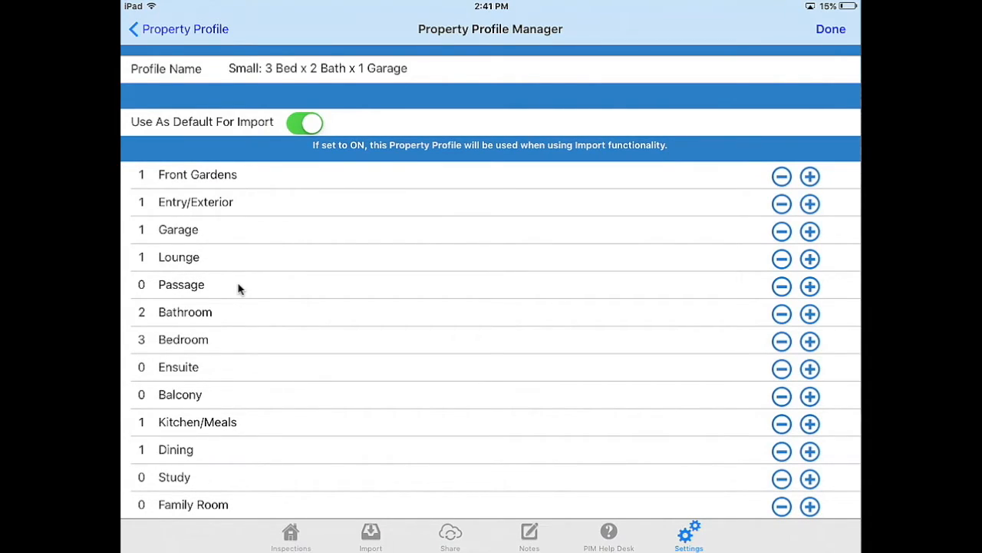
Step: Return to Administration Settings where Inspection Type is Inspection Report
{"action": "left_click", "coordinate": [146, 27]}
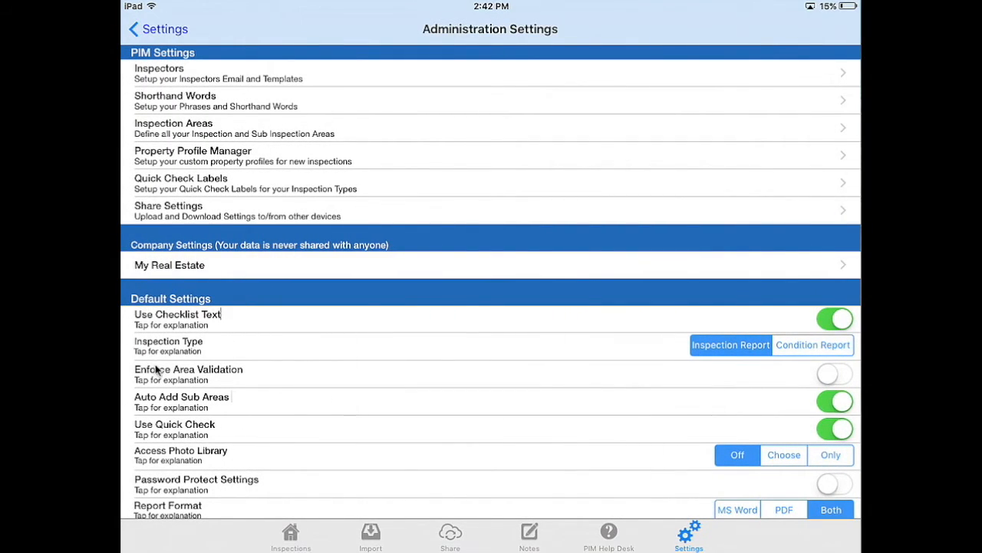
{"action": "mouse_move", "coordinate": [519, 362]}
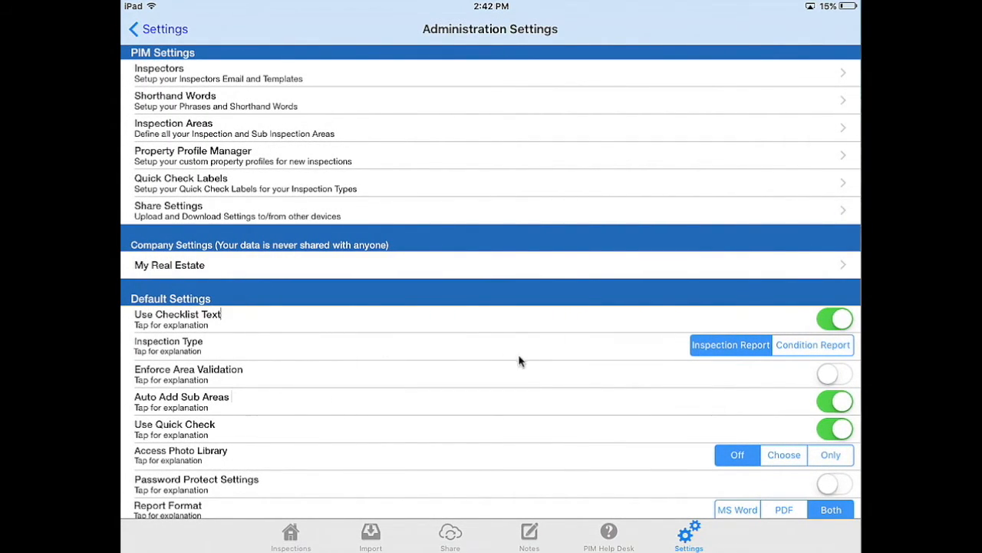
{"action": "mouse_move", "coordinate": [660, 365]}
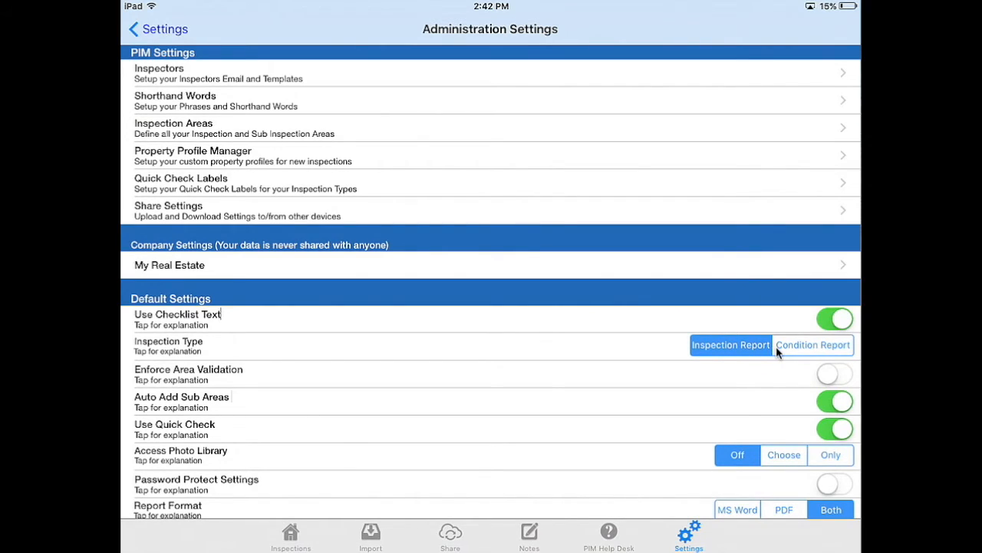
{"action": "mouse_move", "coordinate": [795, 352]}
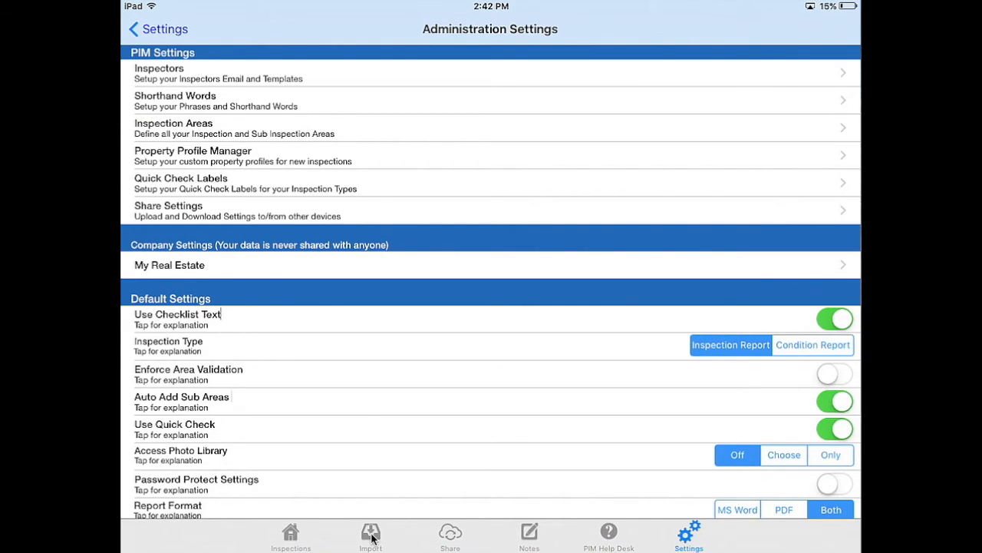
Step: Refresh the Import Files list to download Nov2015-Property-Listings.csv
{"action": "left_click", "coordinate": [371, 534]}
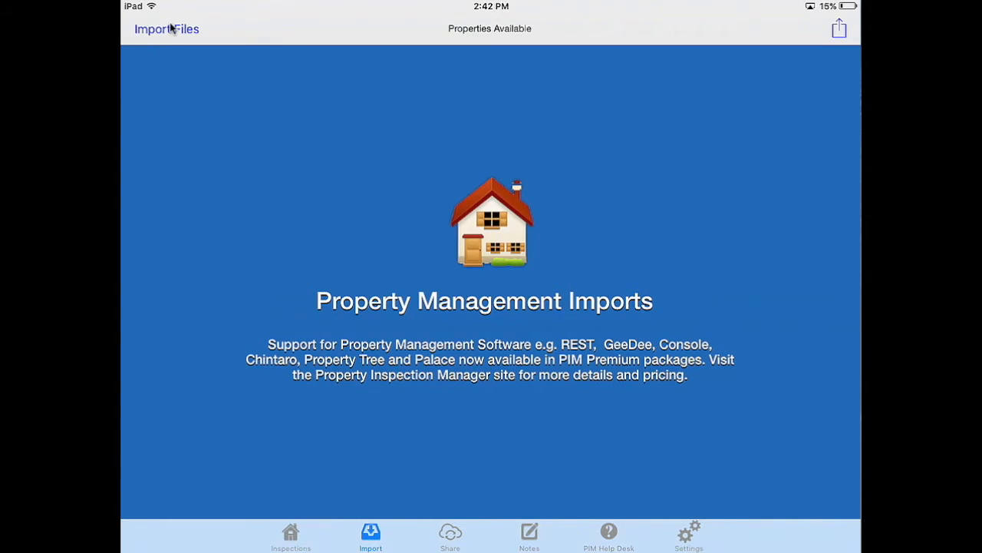
{"action": "left_click", "coordinate": [166, 29]}
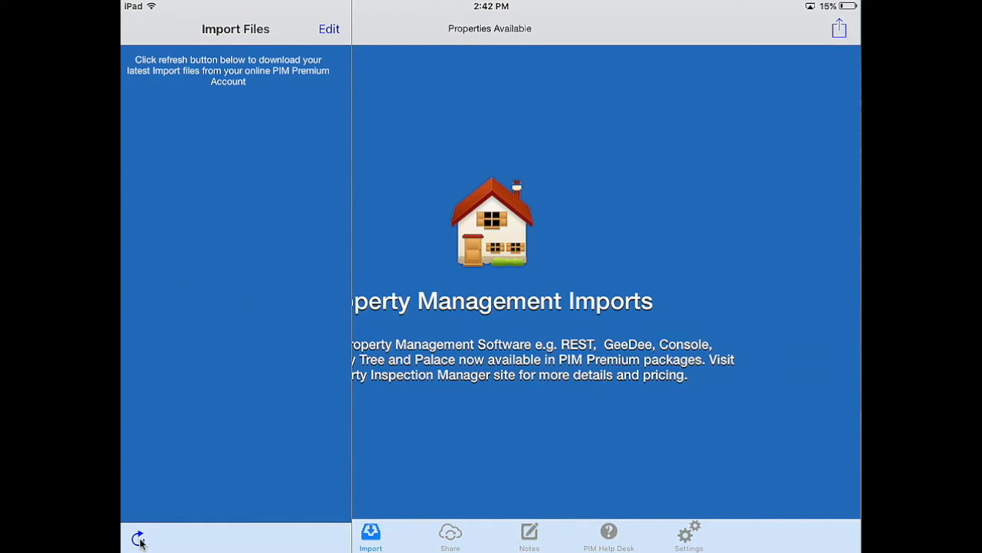
{"action": "left_click", "coordinate": [139, 539]}
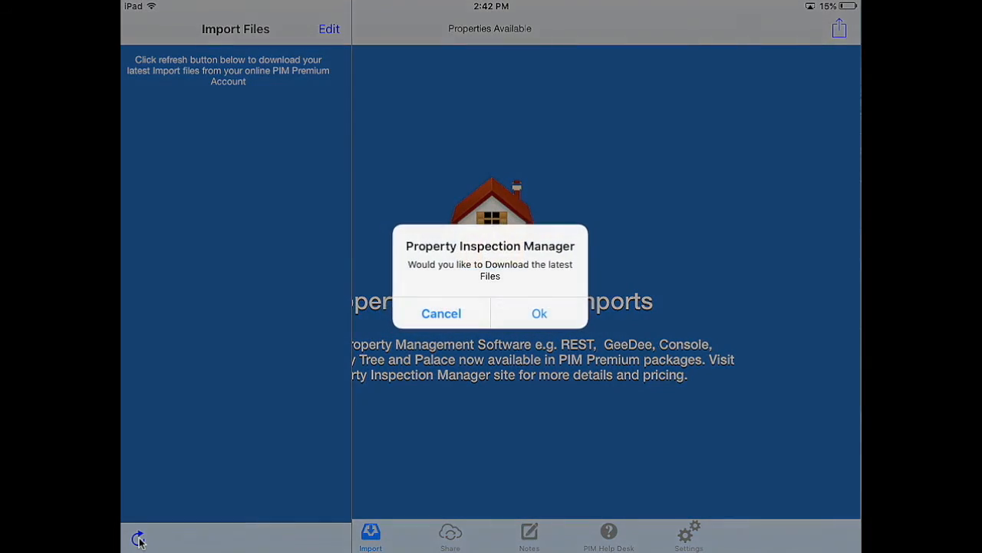
{"action": "left_click", "coordinate": [538, 313]}
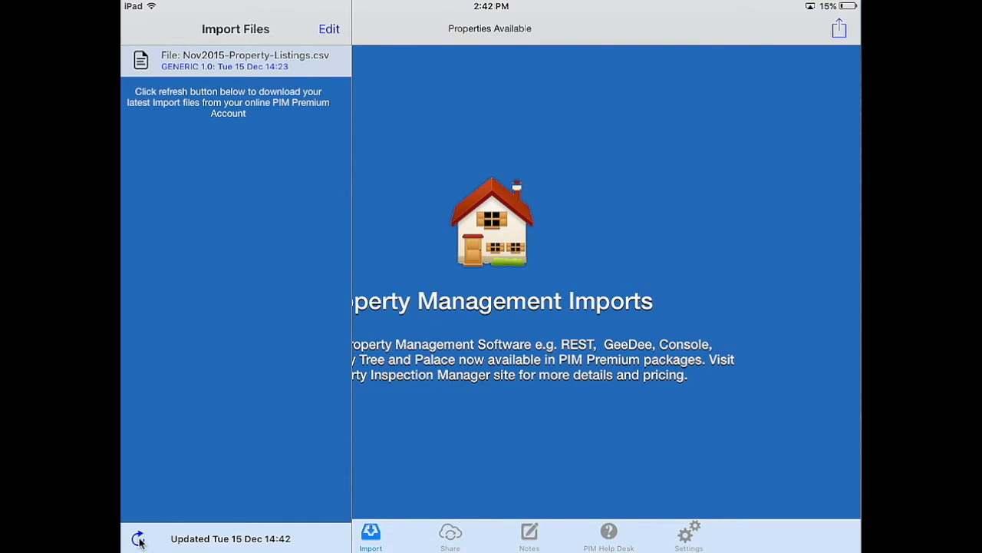
Step: Open Nov2015-Property-Listings.csv to show its import options
{"action": "left_click", "coordinate": [230, 61]}
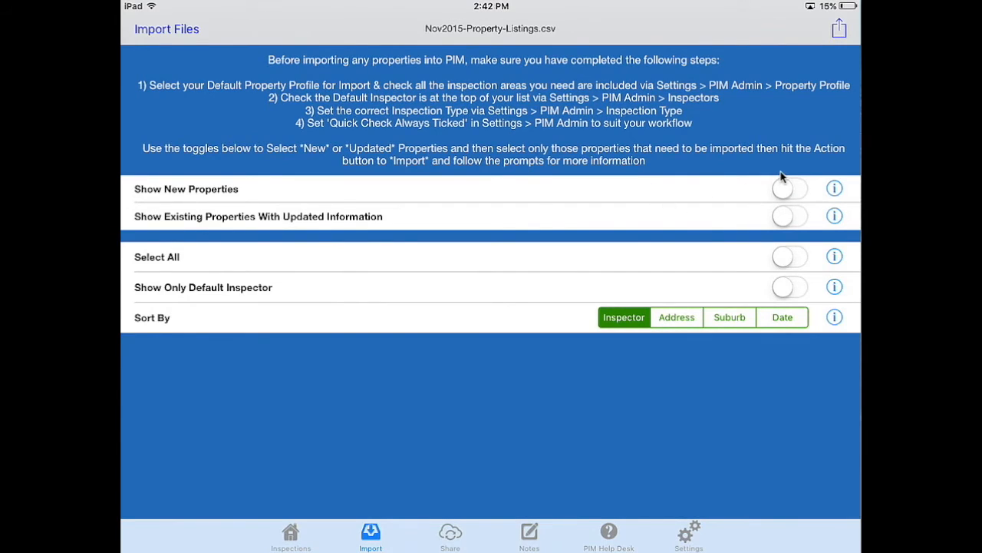
{"action": "mouse_move", "coordinate": [750, 201]}
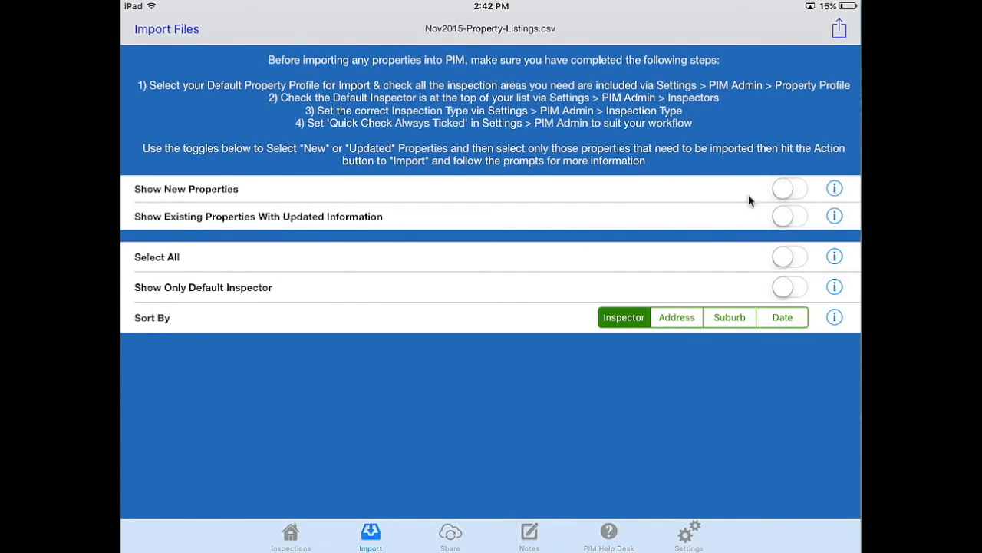
{"action": "mouse_move", "coordinate": [354, 237]}
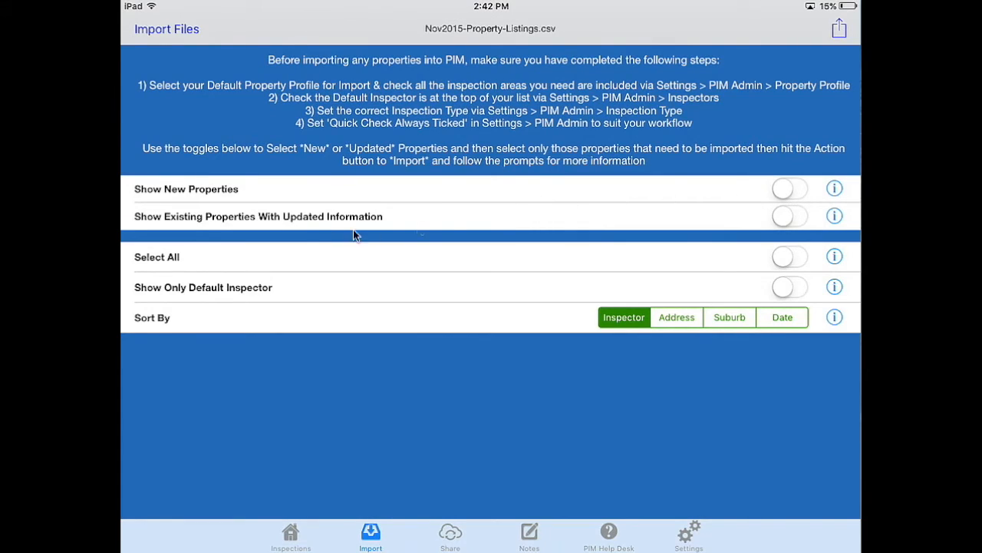
{"action": "mouse_move", "coordinate": [371, 224]}
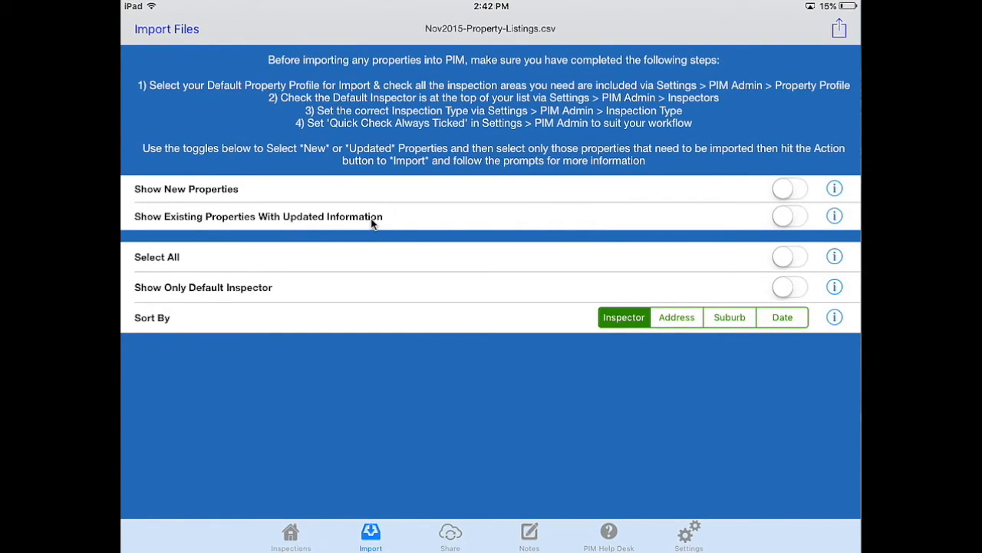
{"action": "mouse_move", "coordinate": [453, 227]}
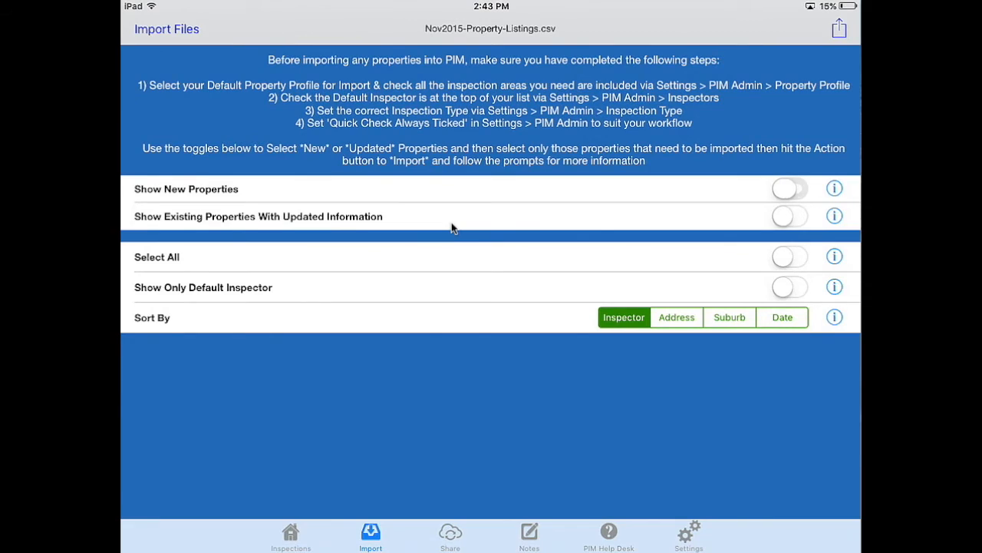
Step: Show the 2 new properties from Nov2015-Property-Listings.csv, select all, and bring up import choices
{"action": "left_click", "coordinate": [789, 189]}
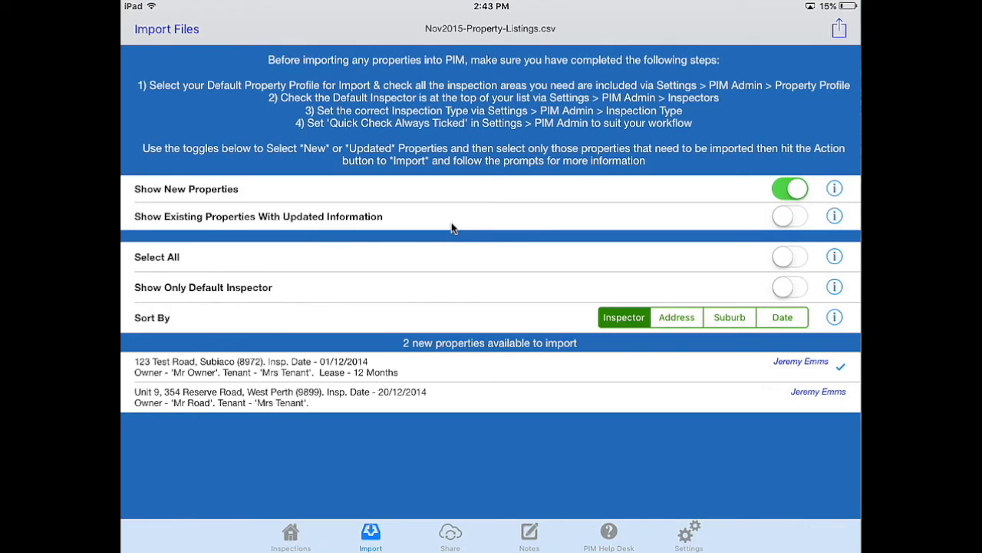
{"action": "left_click", "coordinate": [789, 257]}
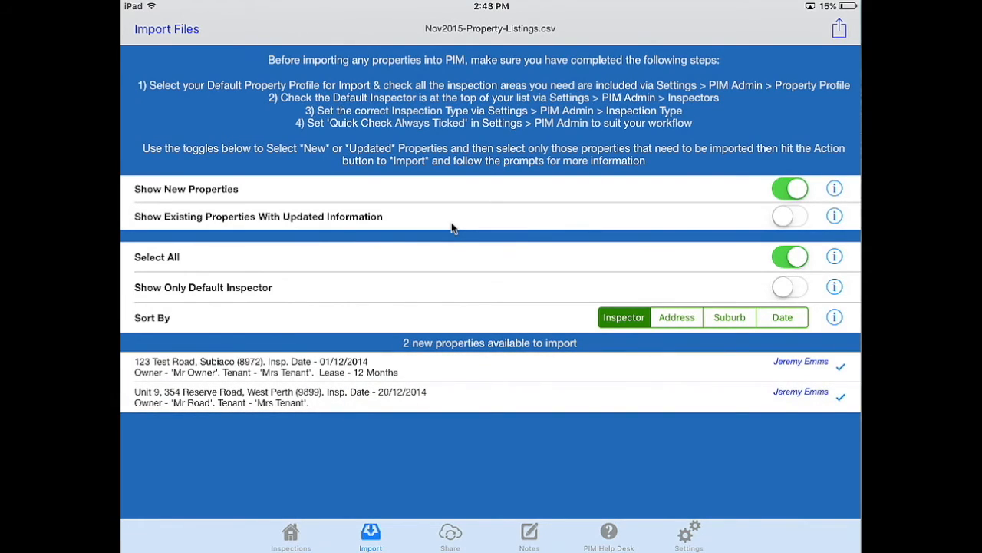
{"action": "mouse_move", "coordinate": [835, 69]}
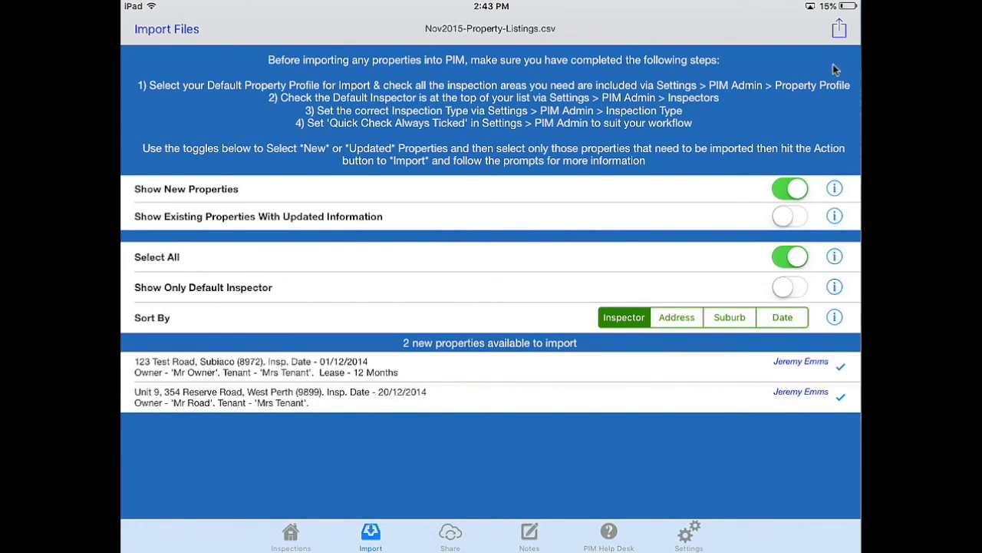
{"action": "mouse_move", "coordinate": [817, 56]}
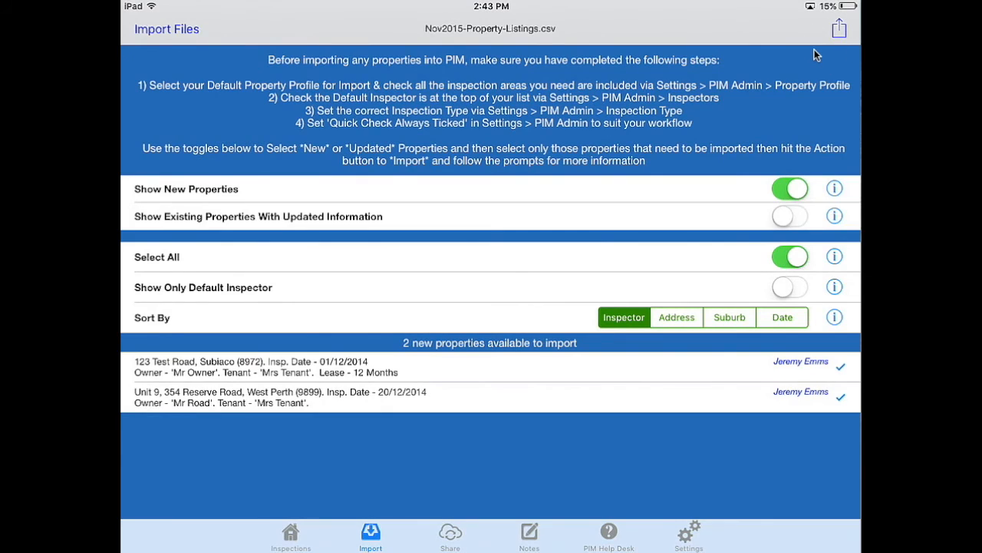
{"action": "left_click", "coordinate": [838, 28]}
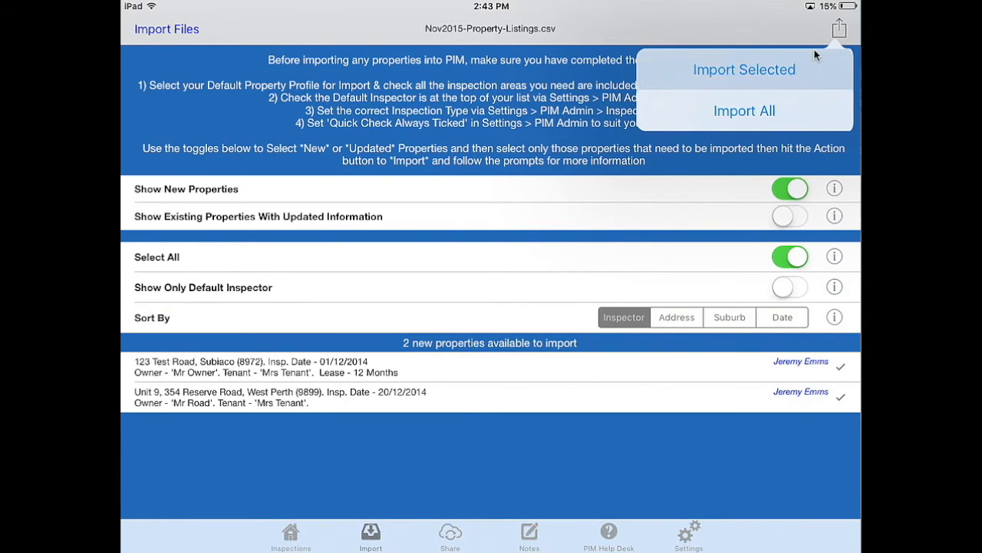
Step: Import the selected properties as 2 inspections via Import Selected, continue, and acknowledge success
{"action": "left_click", "coordinate": [743, 111]}
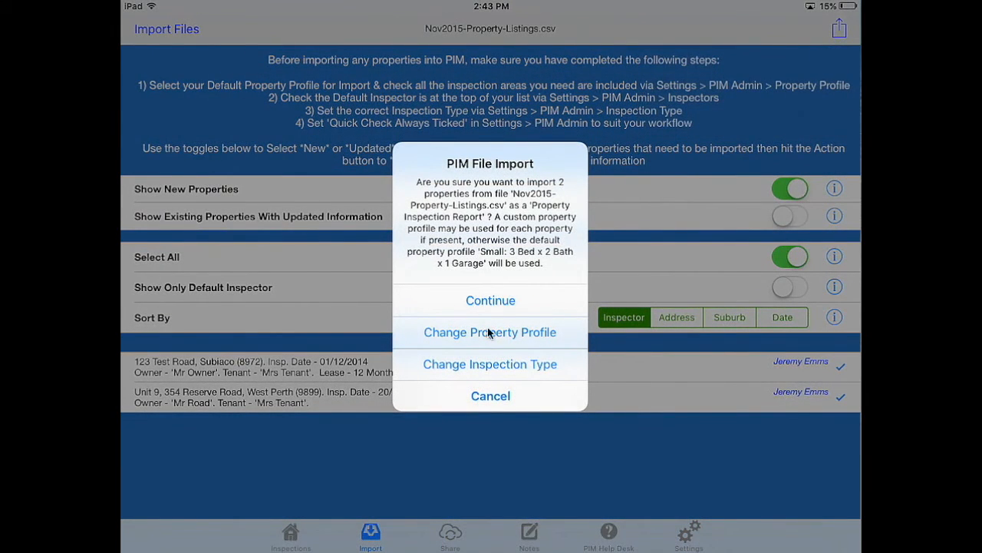
{"action": "mouse_move", "coordinate": [512, 288]}
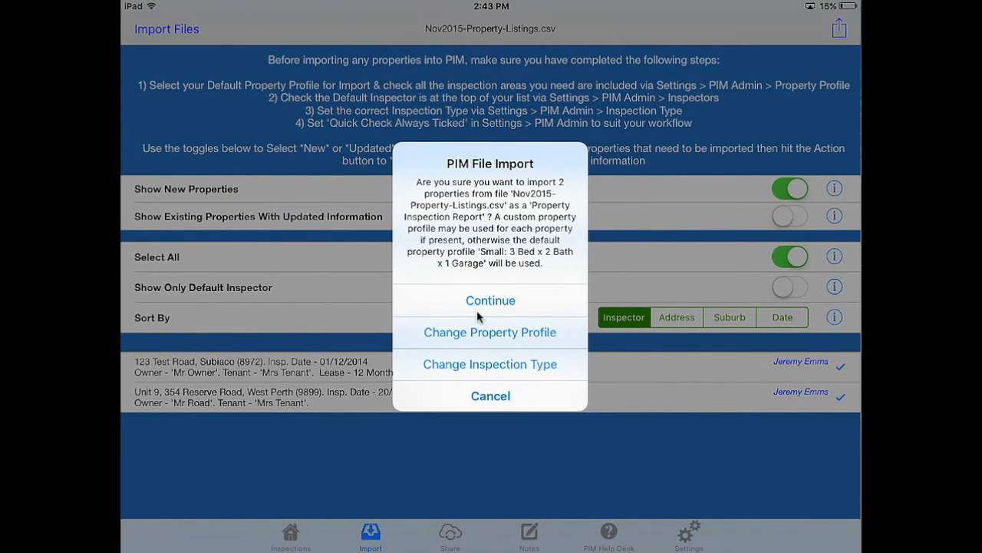
{"action": "left_click", "coordinate": [492, 299]}
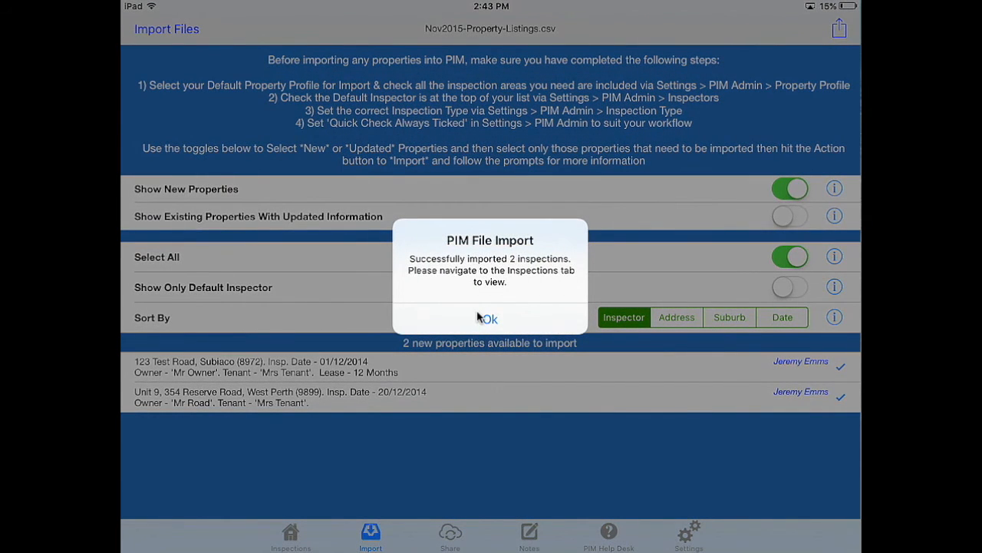
{"action": "left_click", "coordinate": [488, 317]}
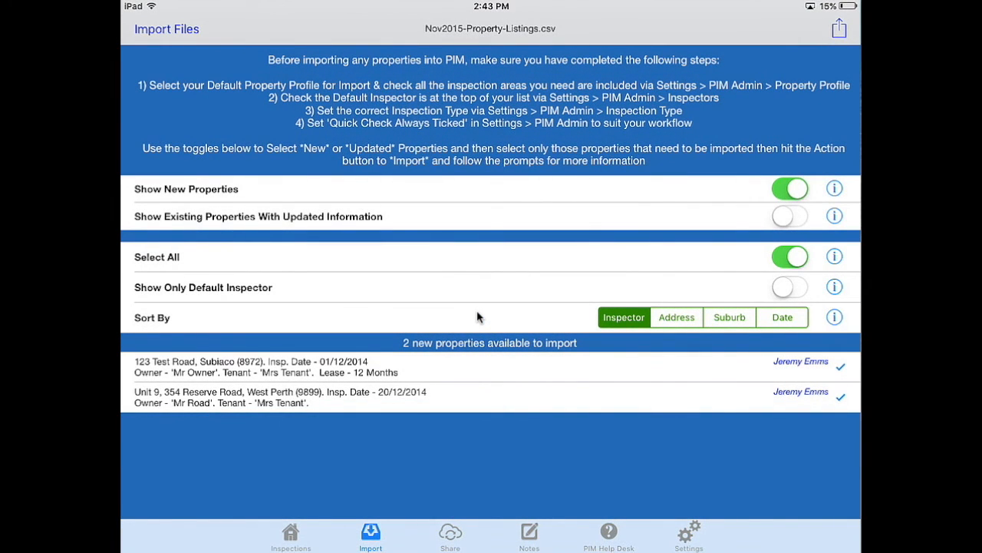